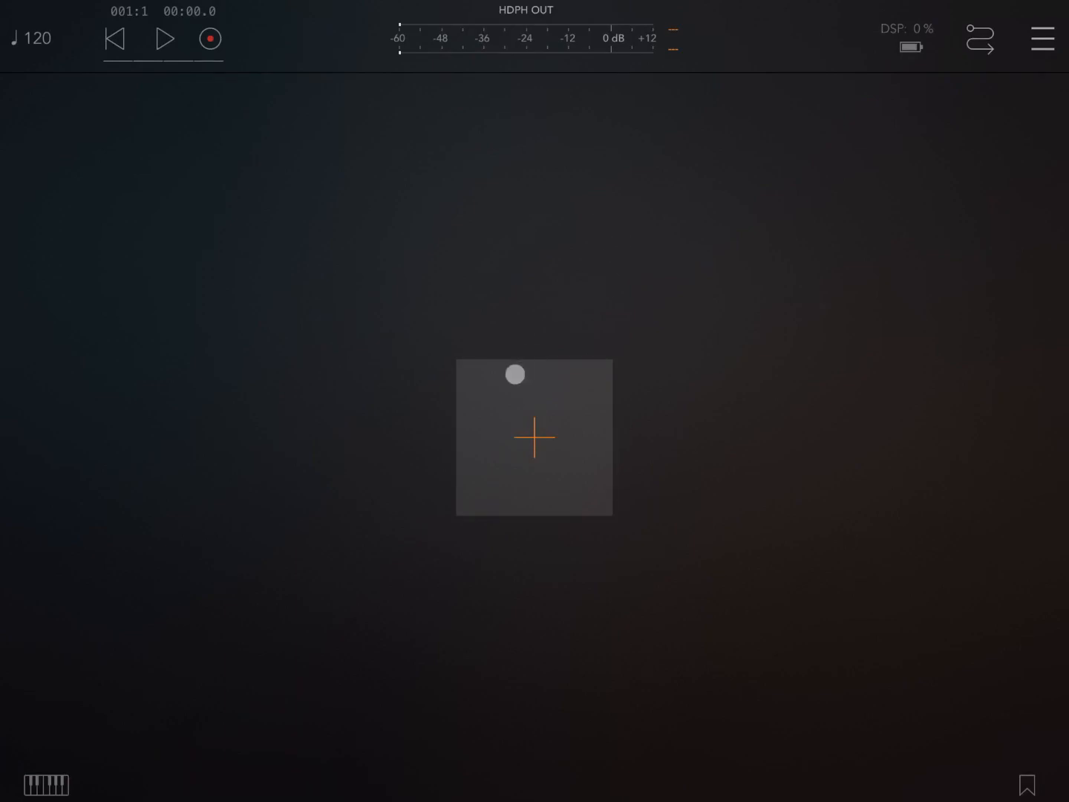
Step: Add CHAN 1 and CHAN 2 from the add-channel choices, then dismiss the menu
left_click(535, 436)
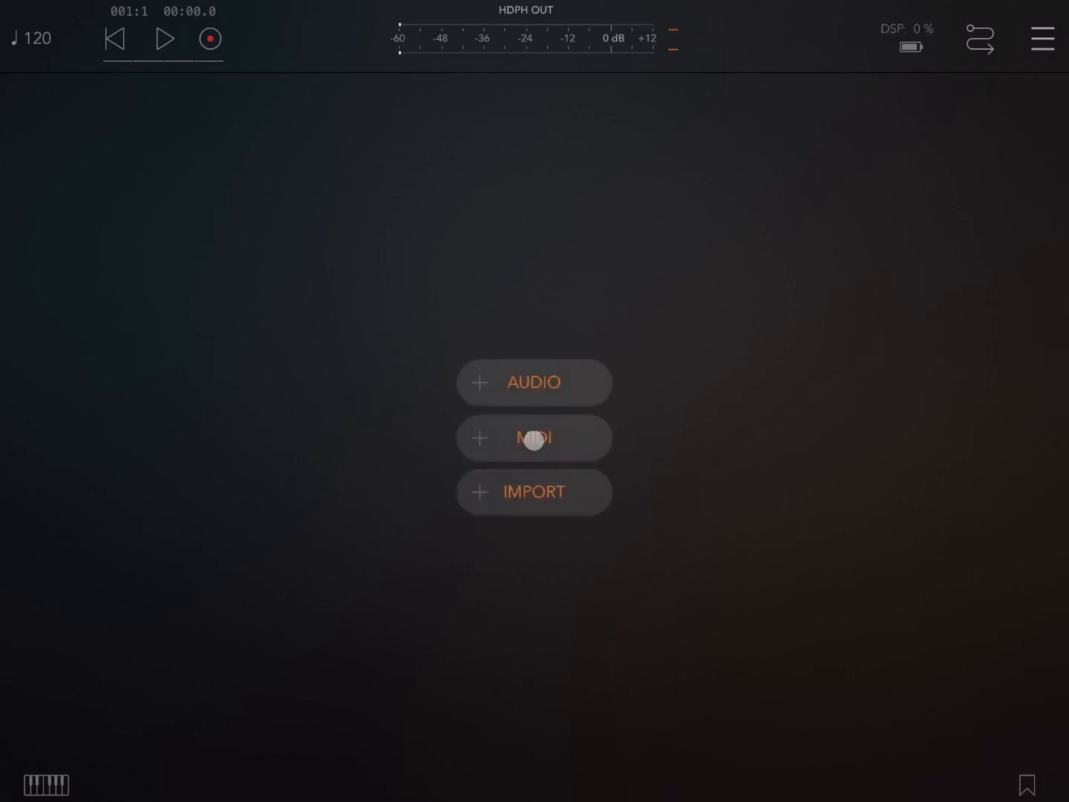
left_click(533, 382)
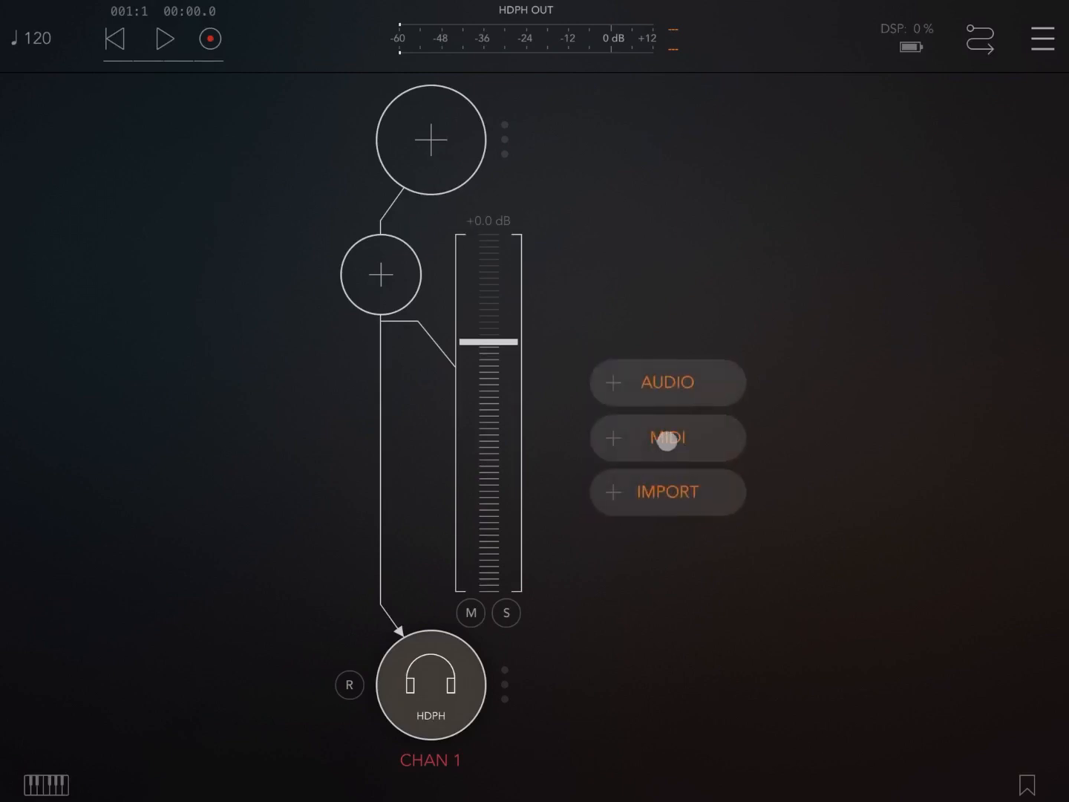
left_click(666, 382)
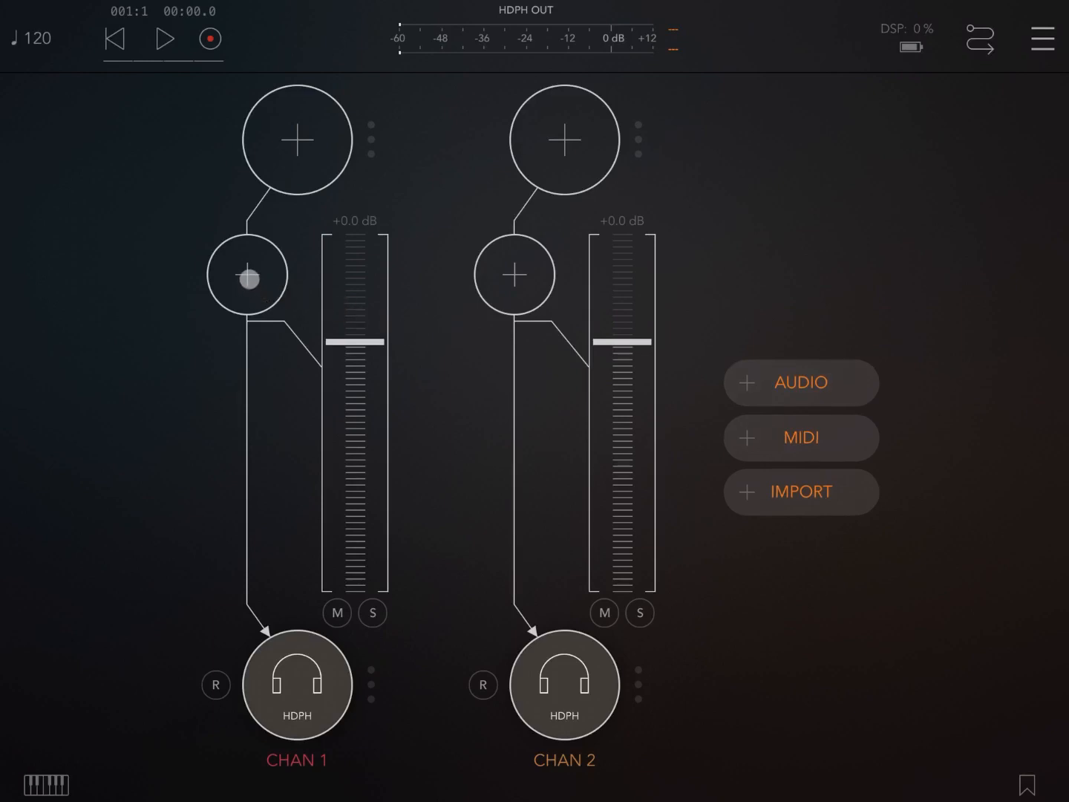
left_click(801, 437)
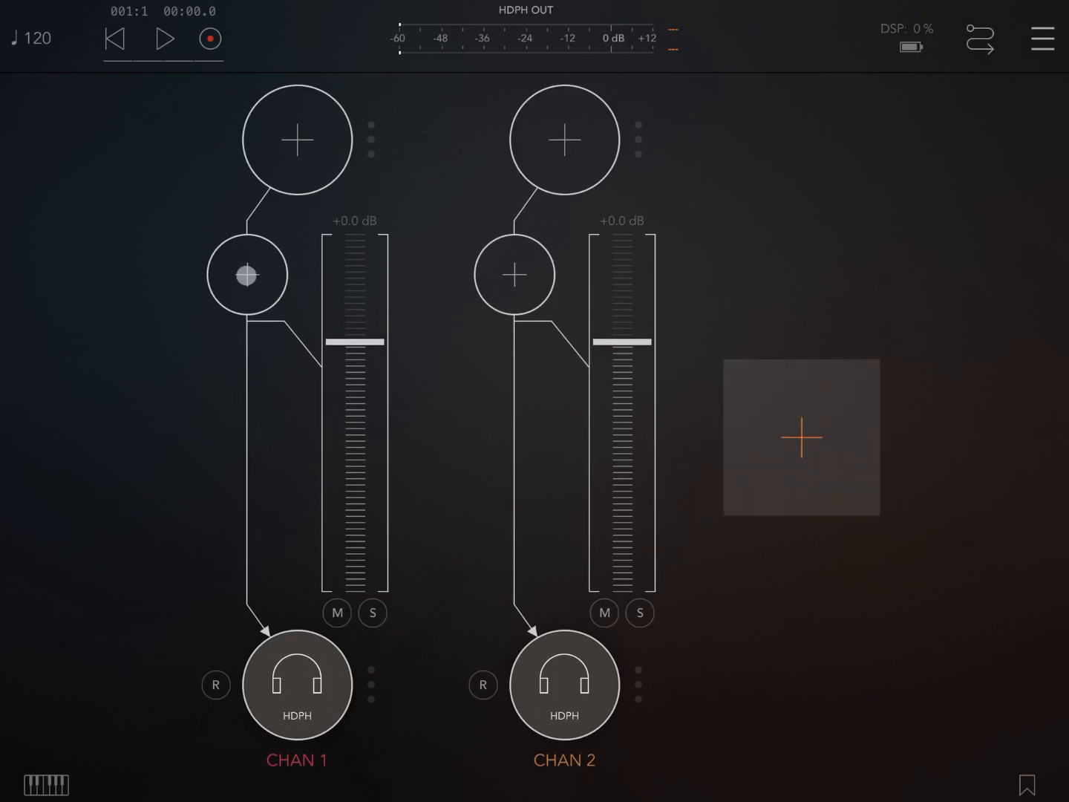
Step: Search 'nur' in CHAN 1's Inserts & Effects and load NuRackFX (MIDI)
left_click(246, 274)
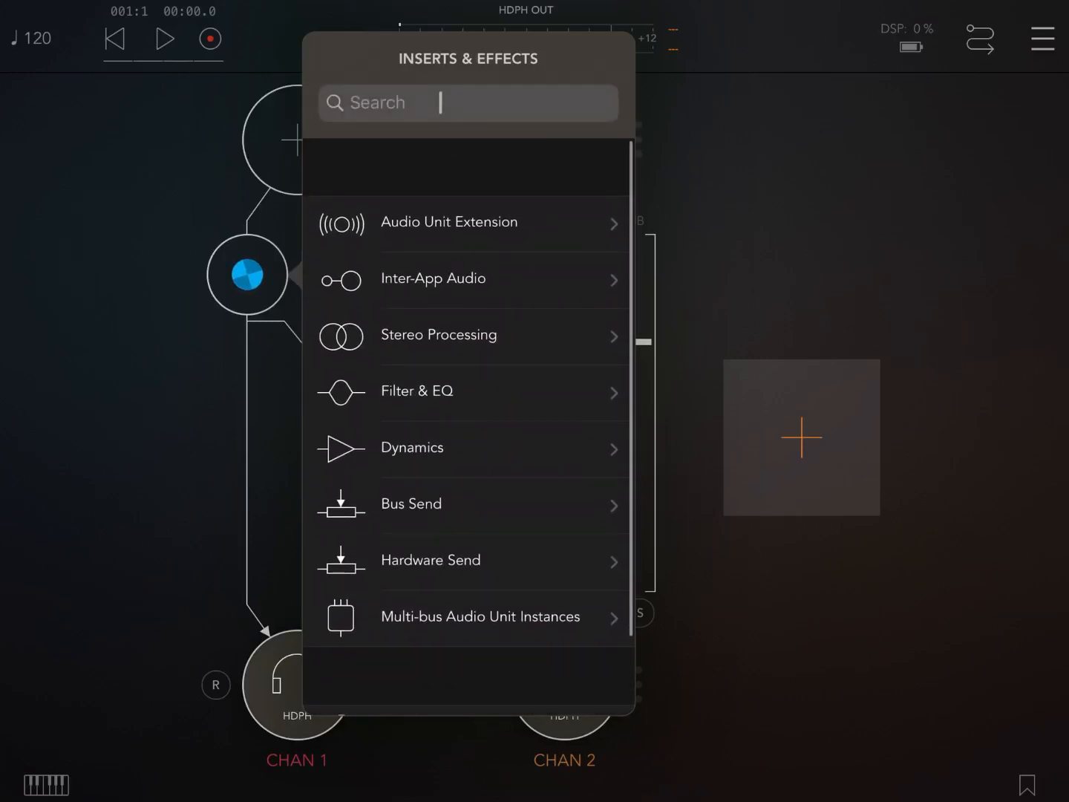
type("n")
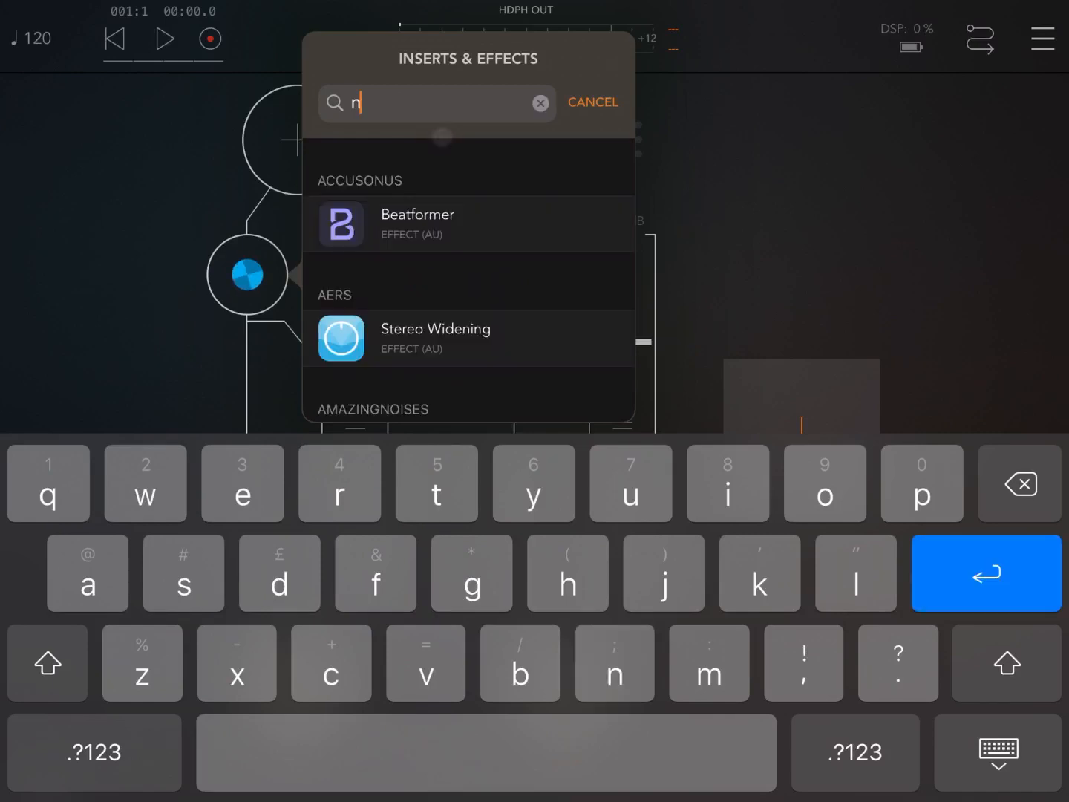
type("ur")
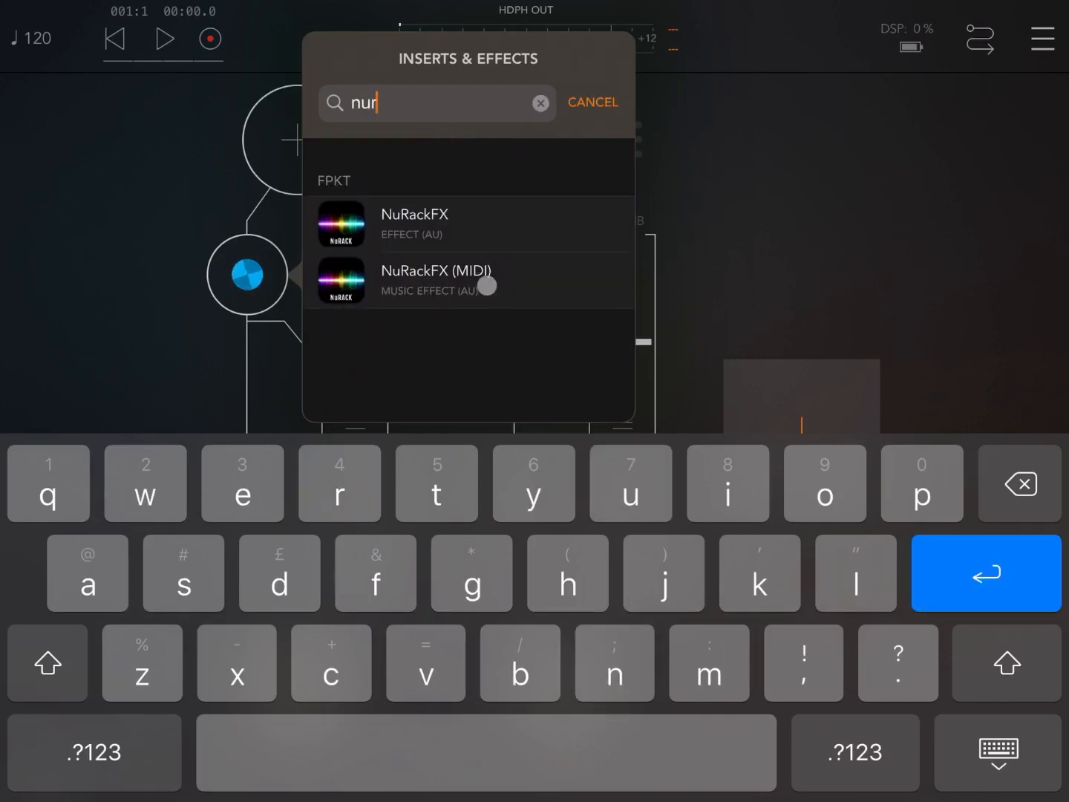
left_click(414, 224)
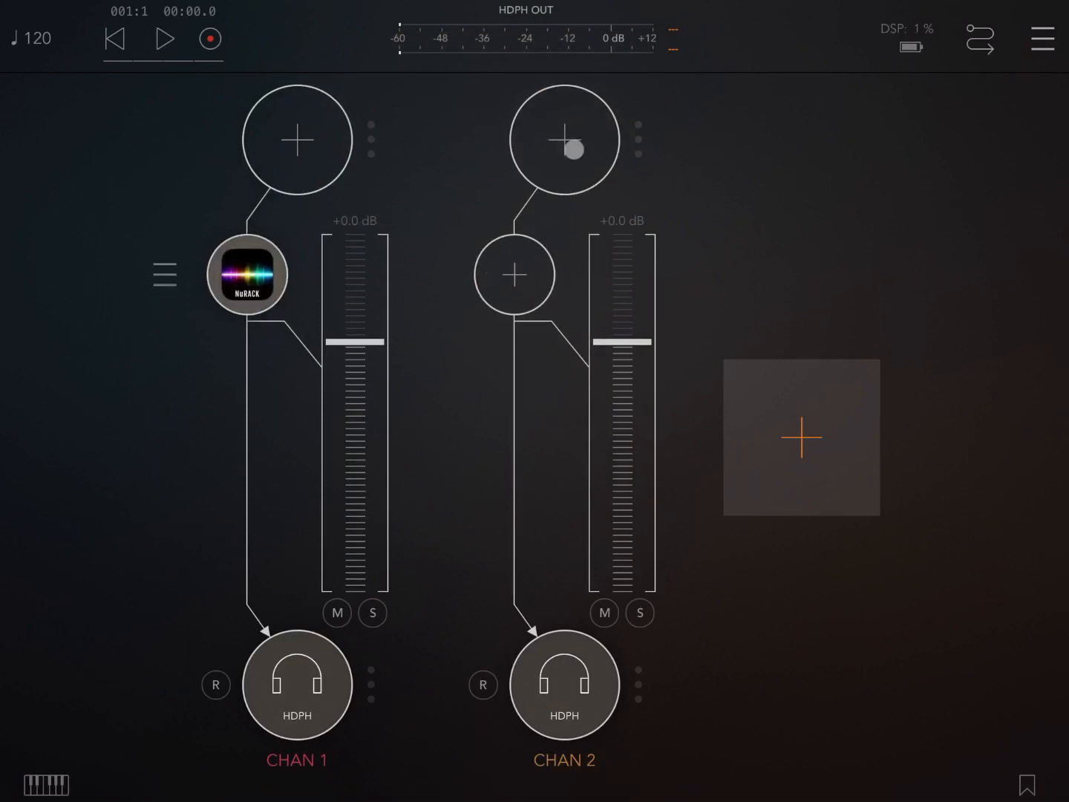
Step: Search 'ch' in CHAN 2's Sources and load Chameleon (Instrument AU)
left_click(565, 138)
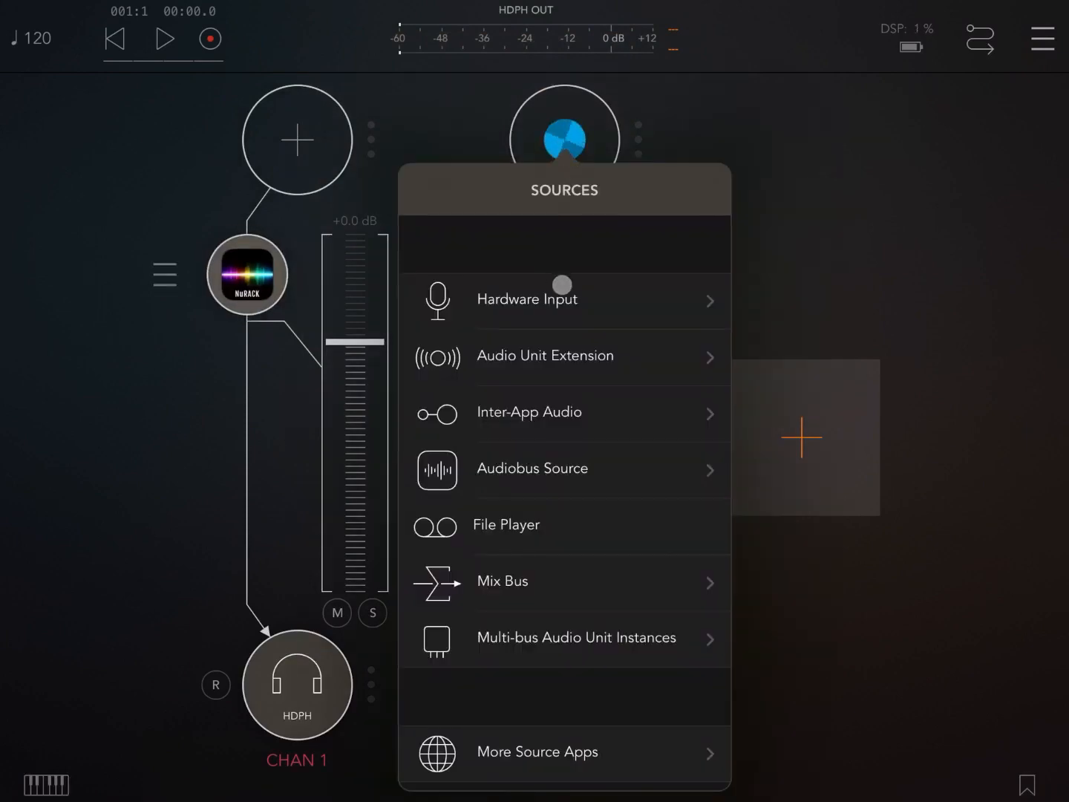
scroll("down", 3)
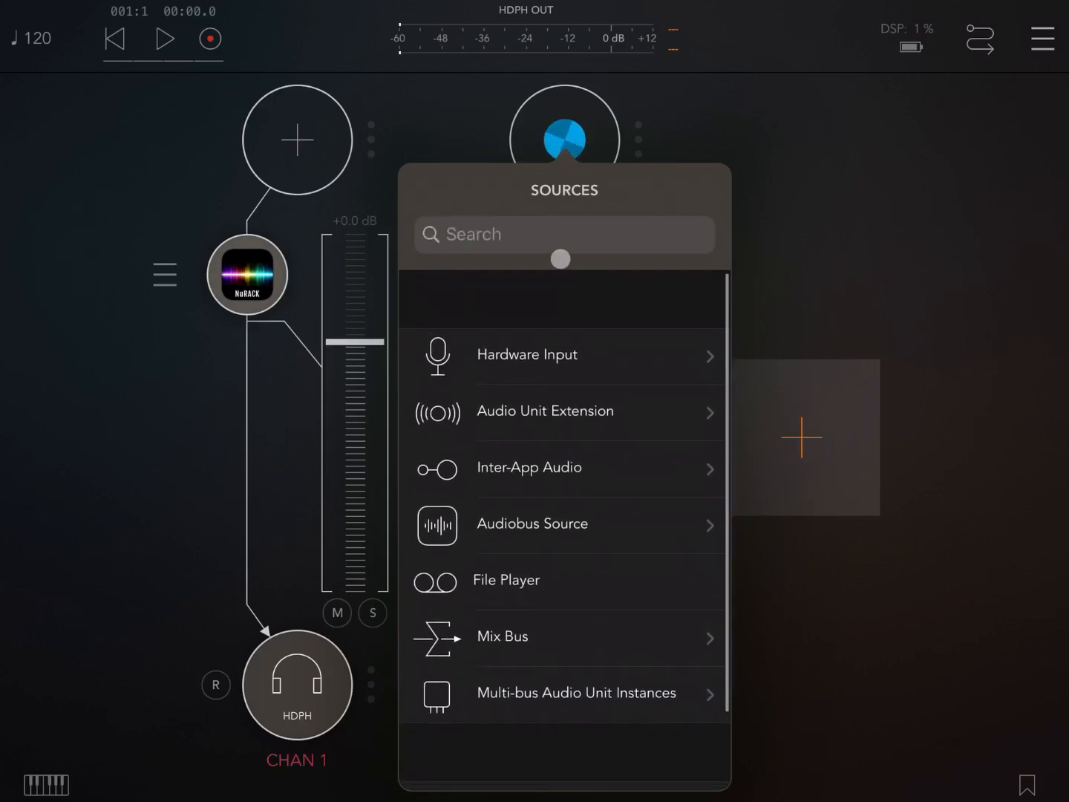
left_click(564, 235)
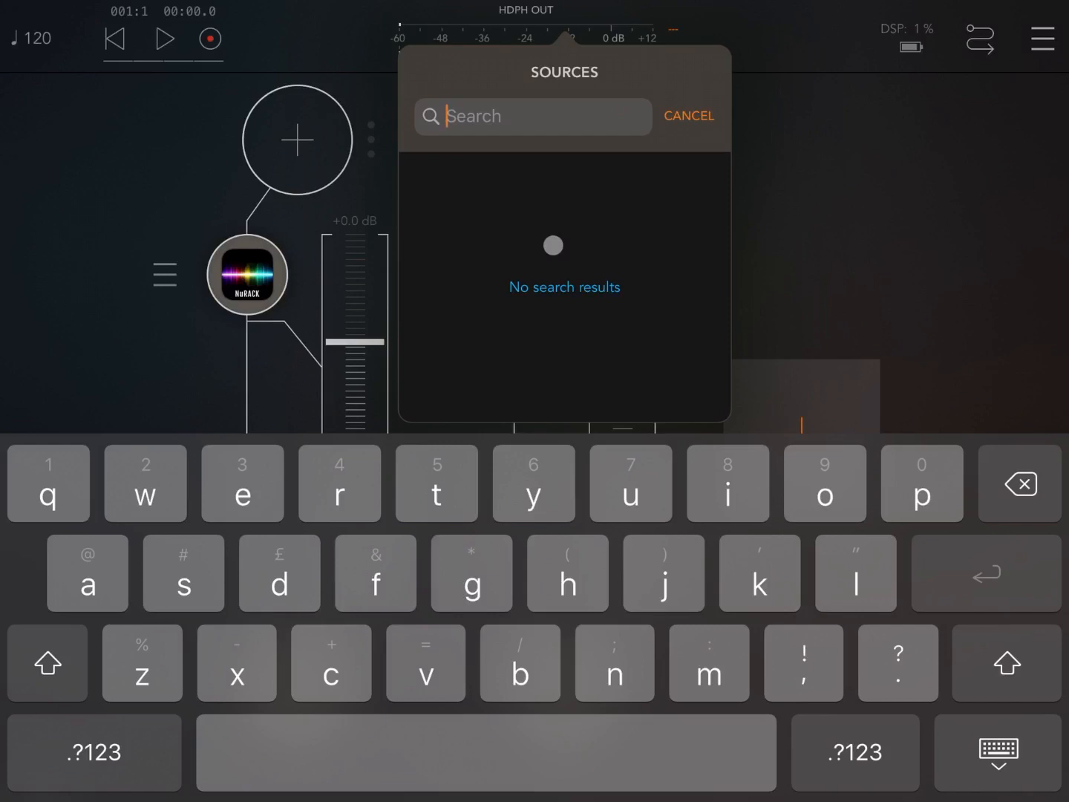
type("ch")
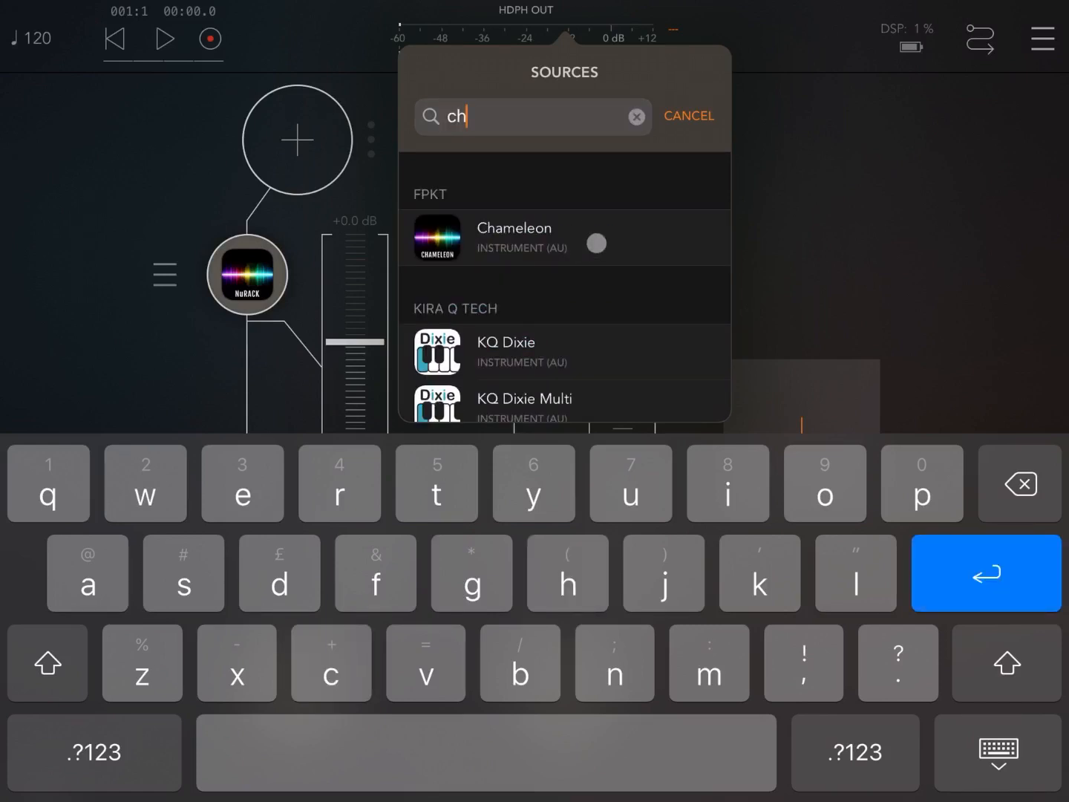
left_click(514, 238)
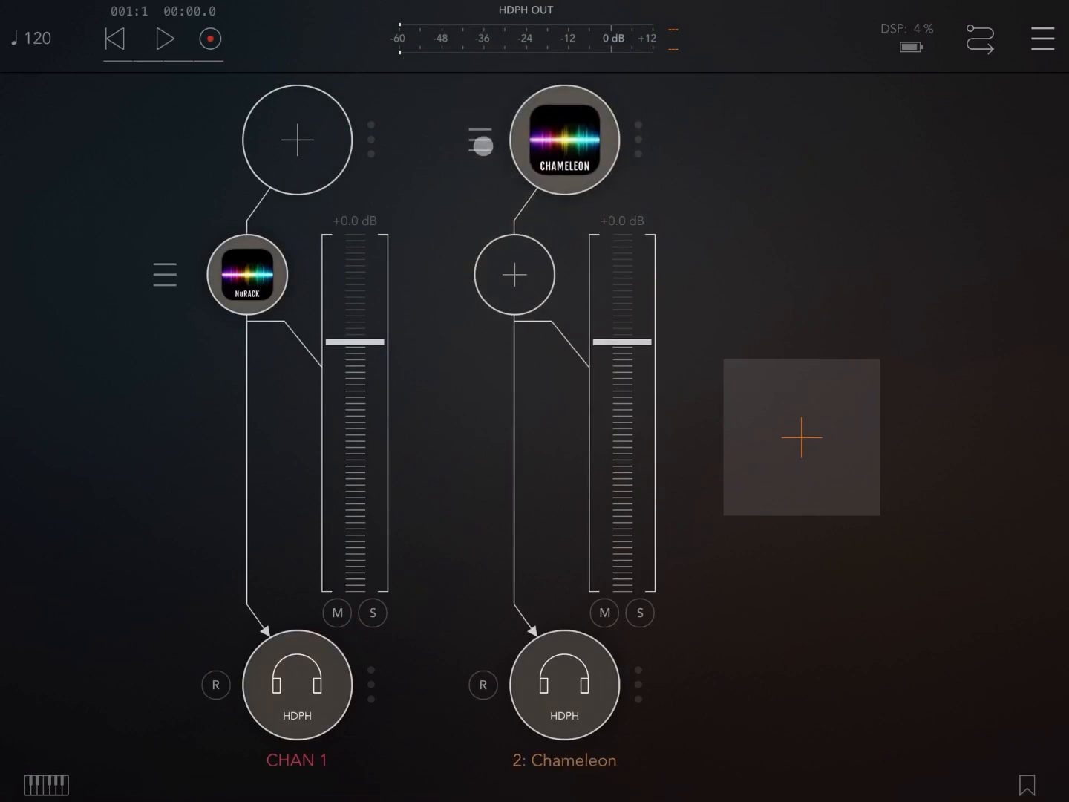
left_click(481, 140)
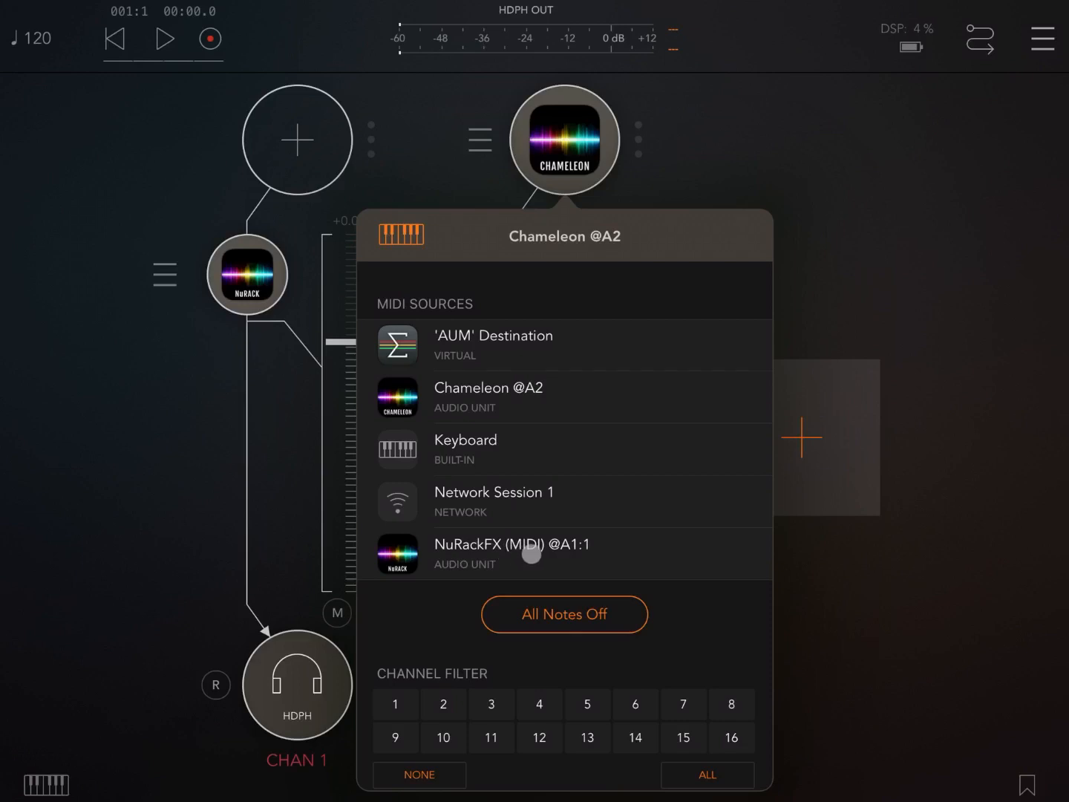
left_click(565, 554)
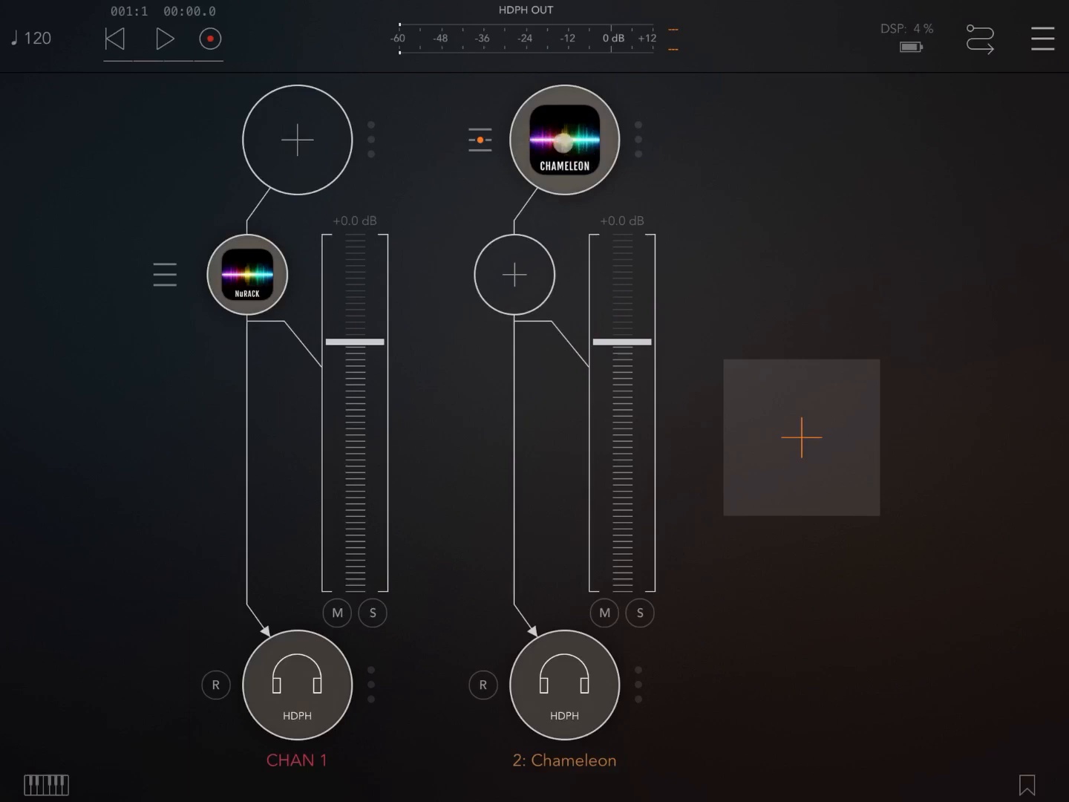
left_click(564, 139)
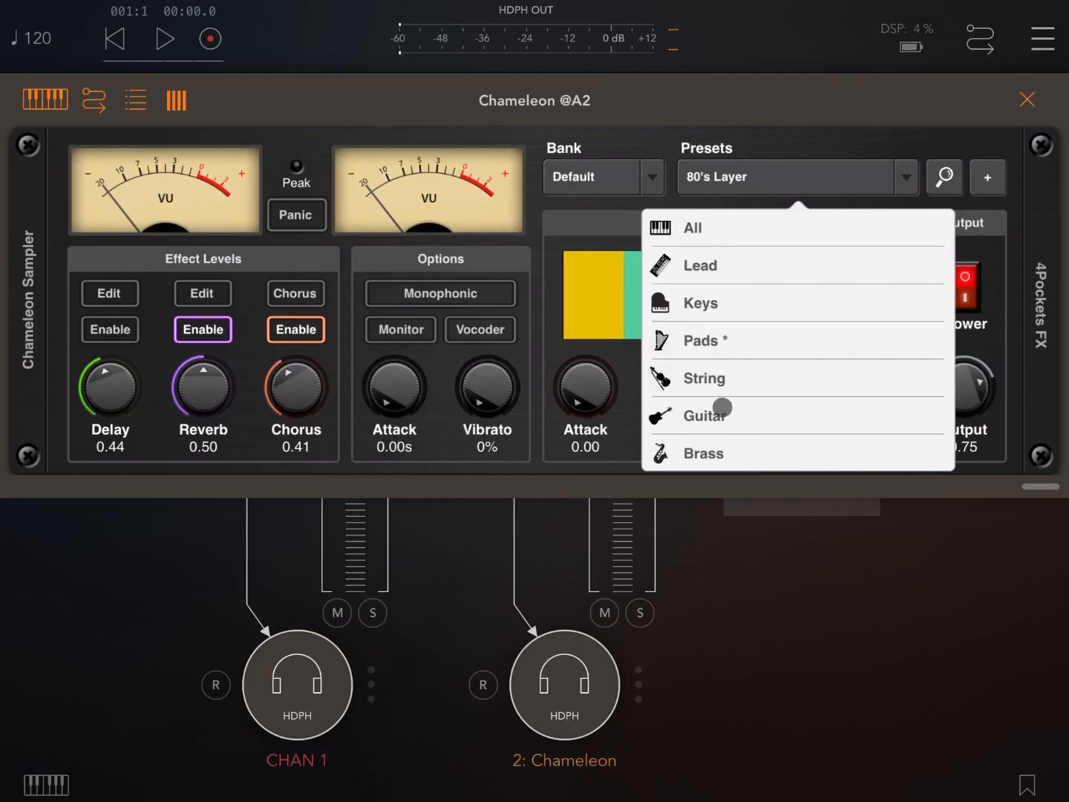
Step: Load the Guitar > MT 12 String preset and audition it on the on-screen keyboard
left_click(705, 414)
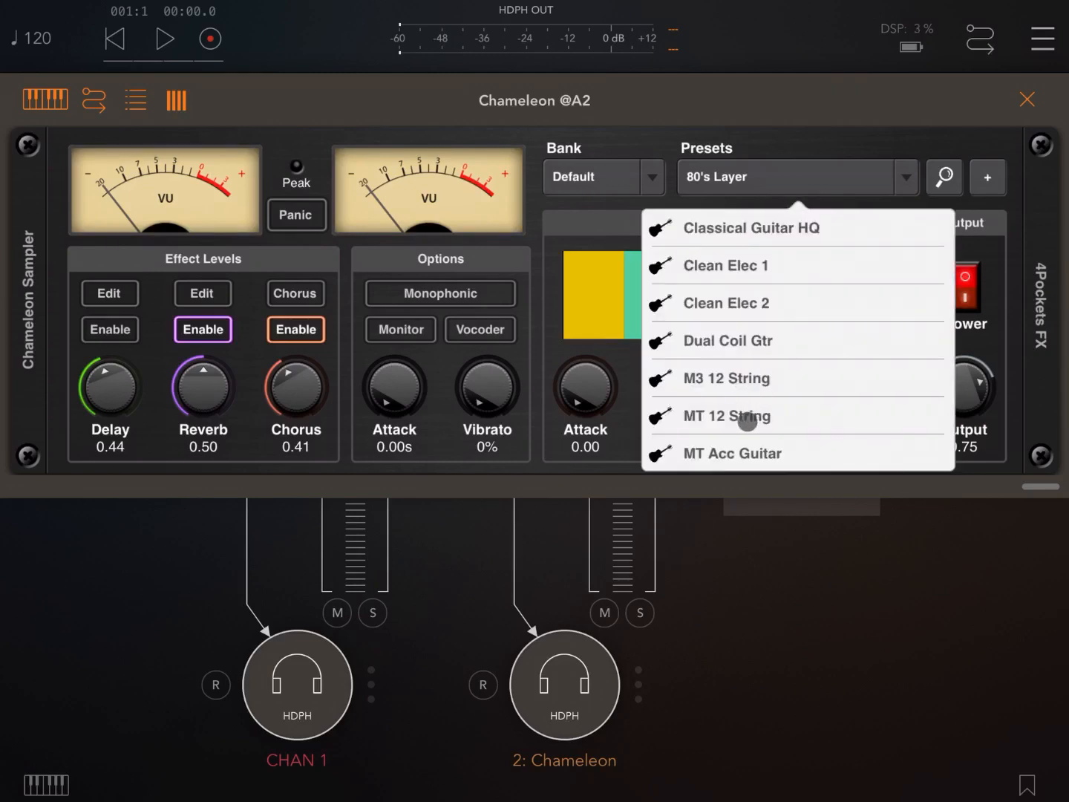
left_click(728, 416)
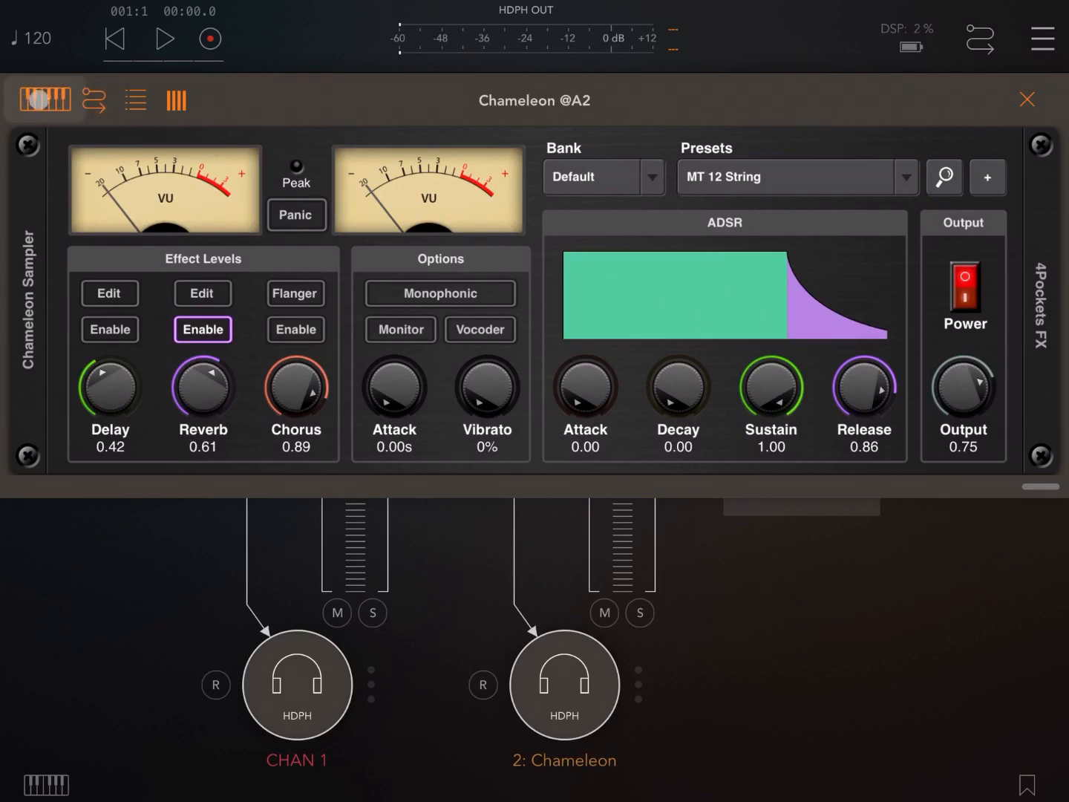
left_click(42, 101)
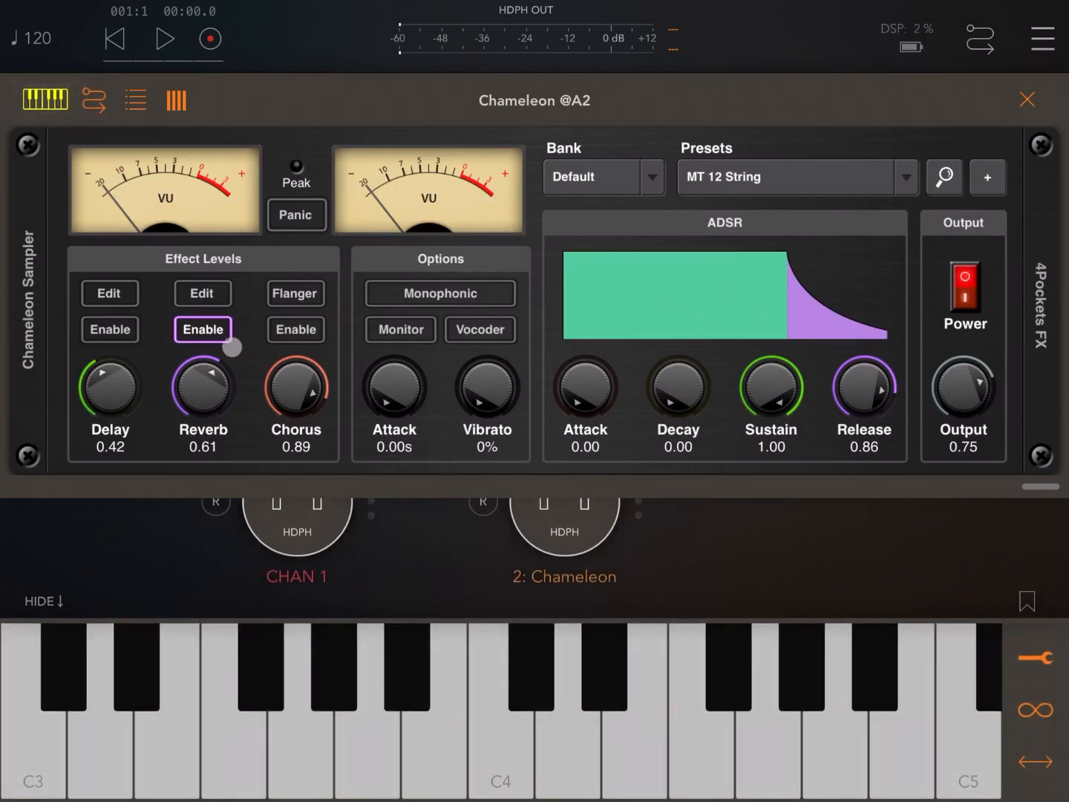
left_click(558, 713)
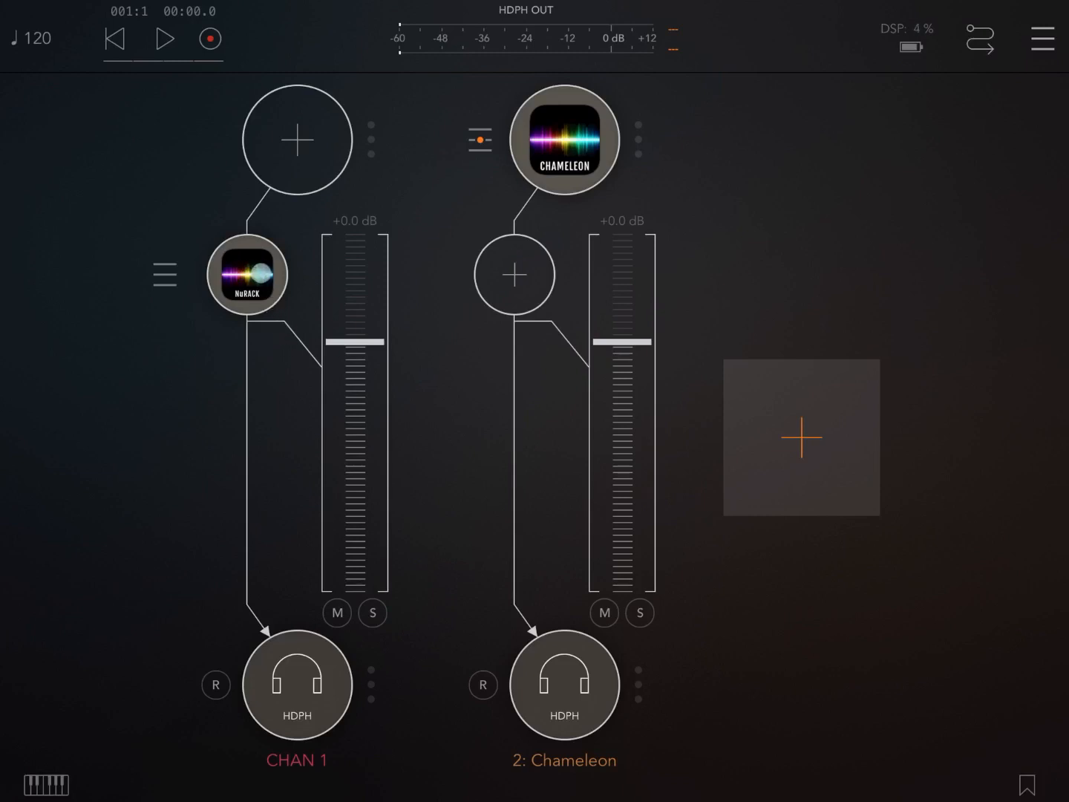
Step: Put the NuRackFX rack in edit mode and add a MIDI Strummer module from Add Module
left_click(246, 275)
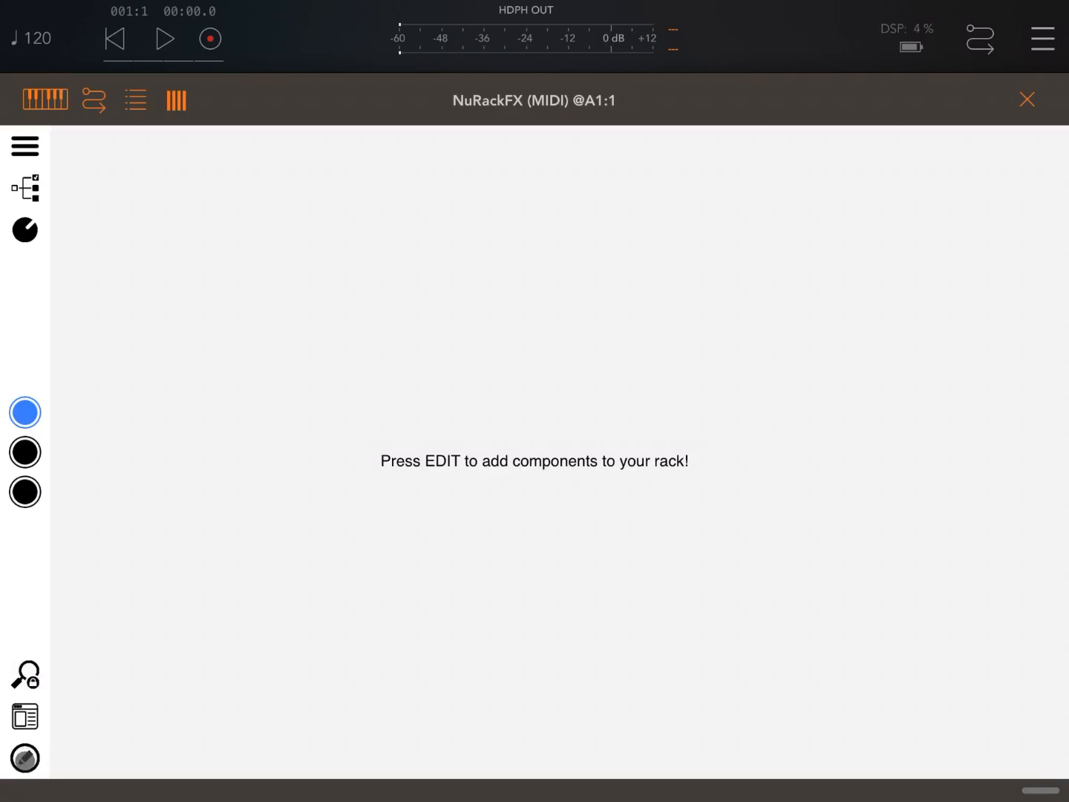
left_click(23, 758)
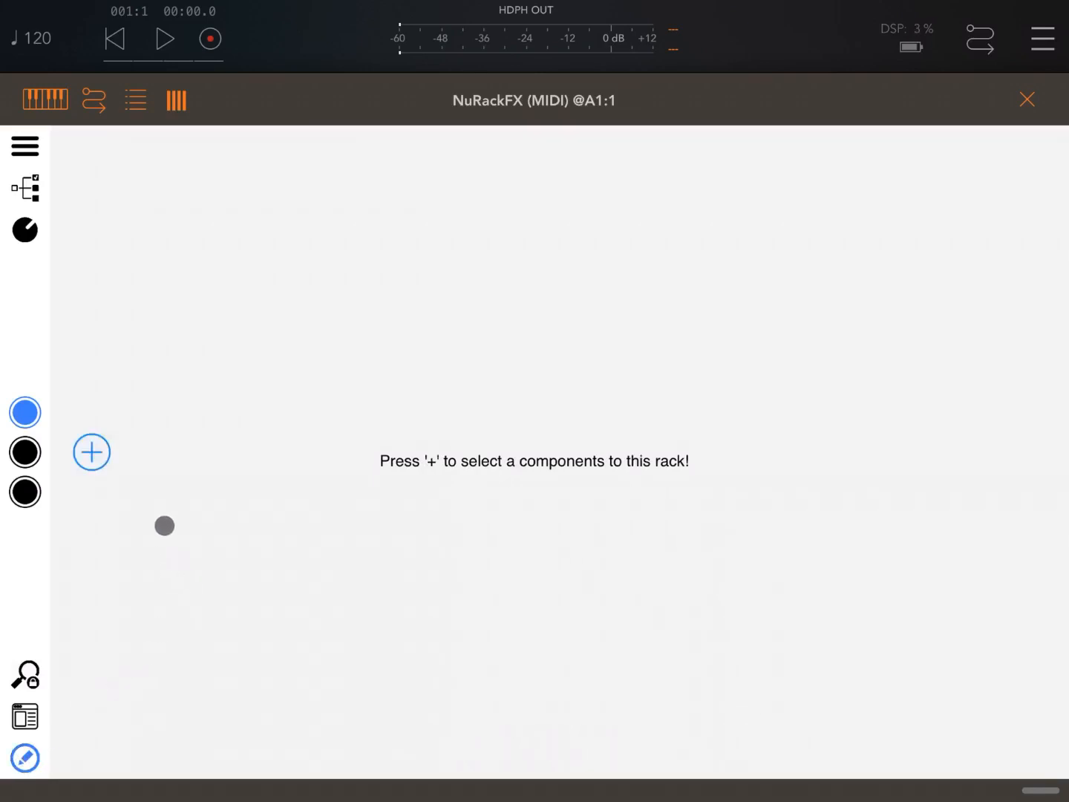
left_click(93, 452)
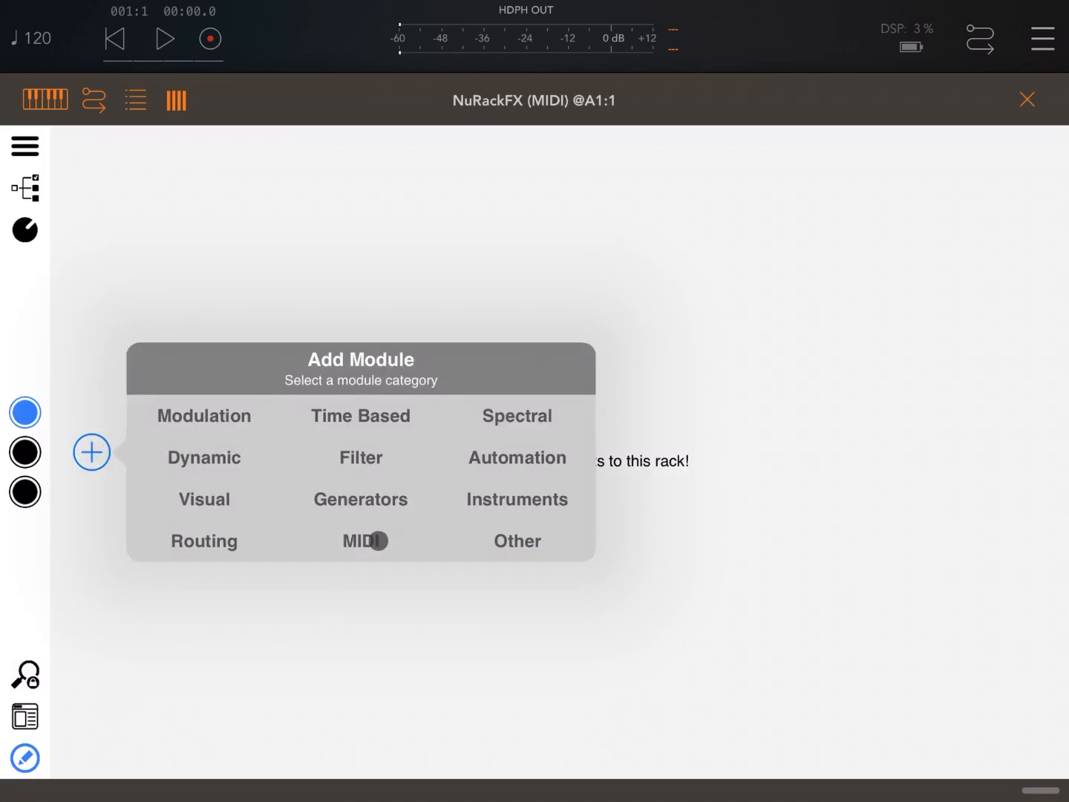
left_click(362, 541)
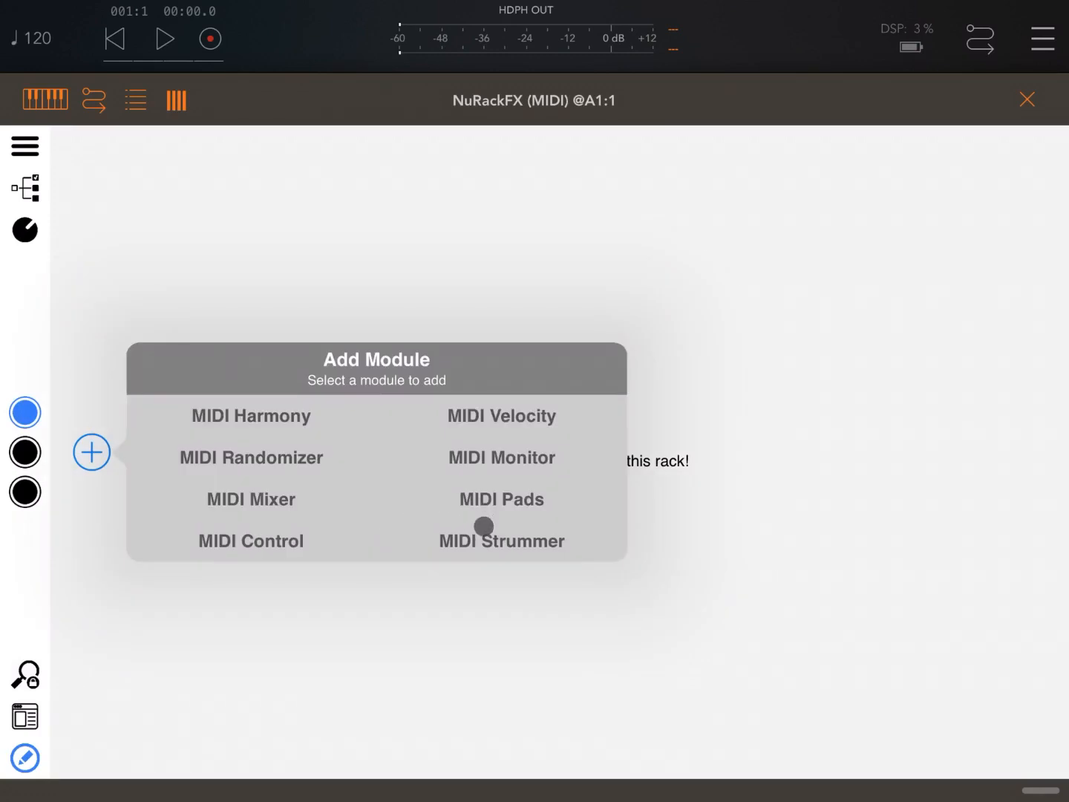
left_click(502, 541)
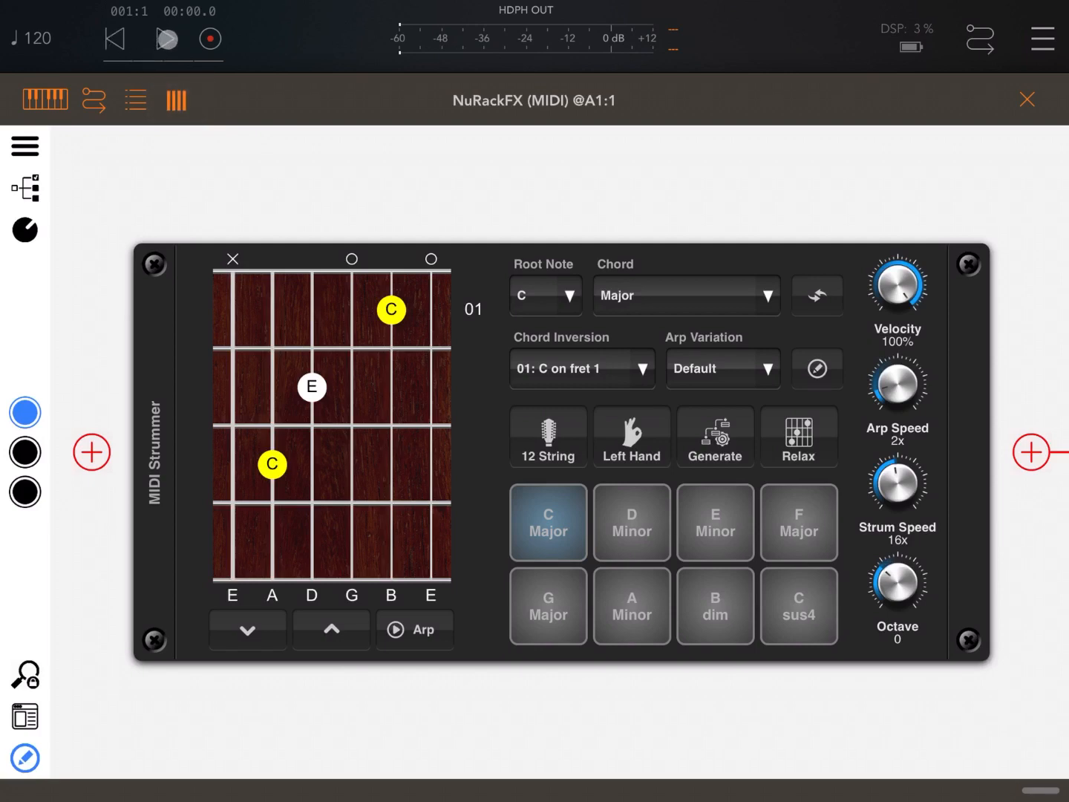
Step: Start AUM transport playback and show the strummer's 16-step ARP Variation grid
left_click(166, 39)
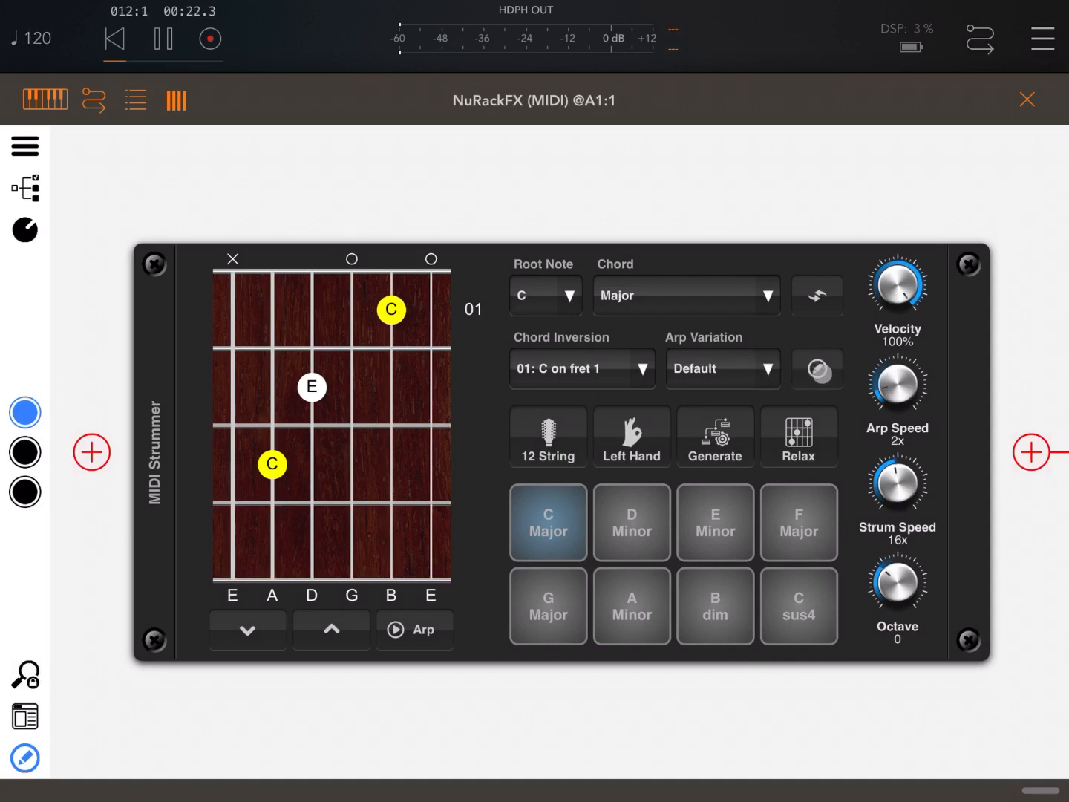
left_click(817, 368)
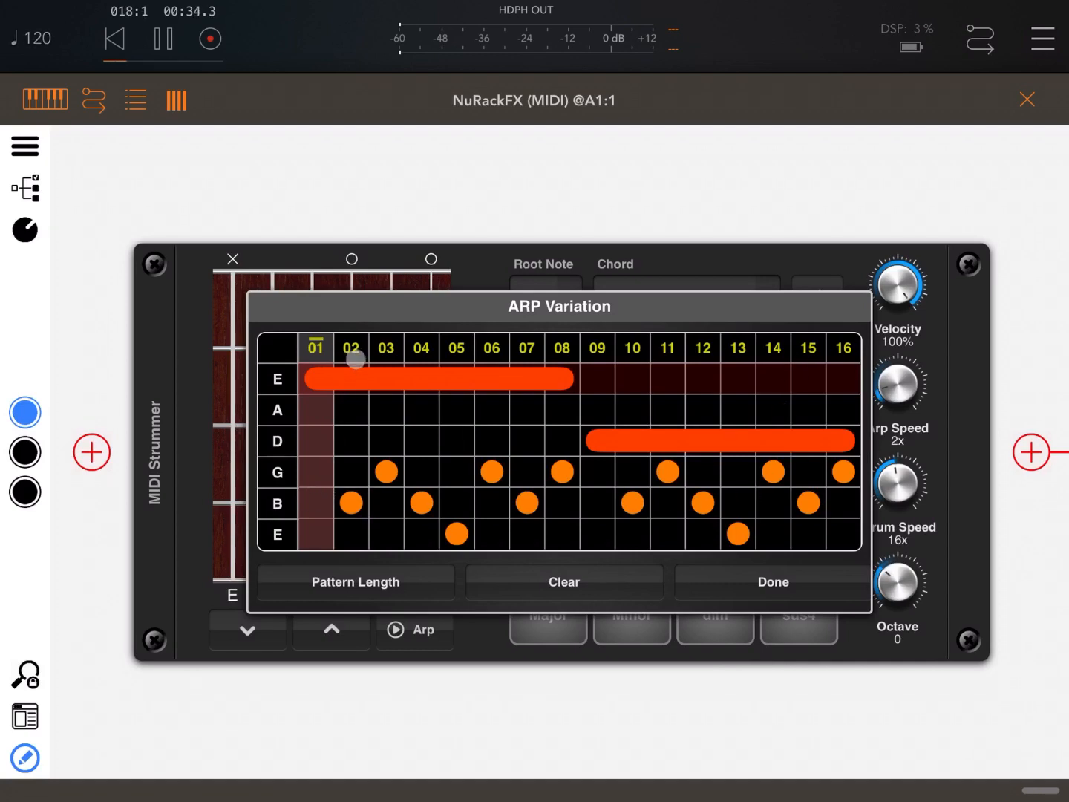
Step: Enable Arp on the strummer, closing and reopening the ARP Variation editor around it
left_click(740, 466)
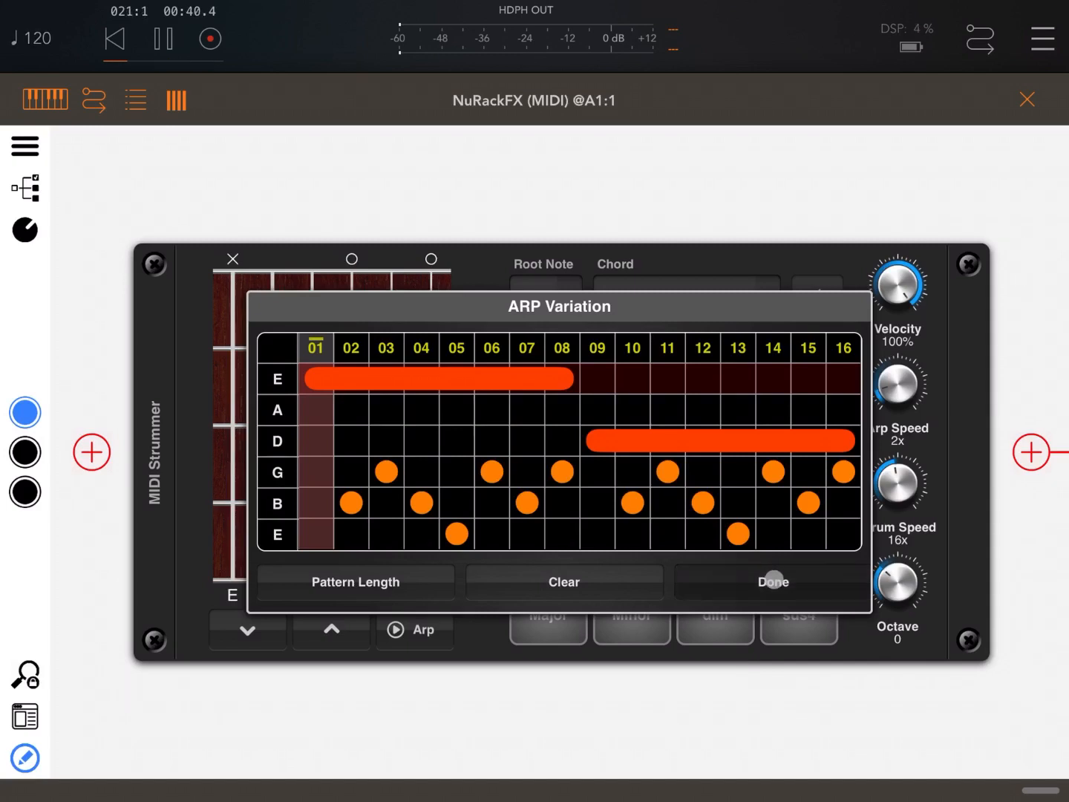
left_click(773, 582)
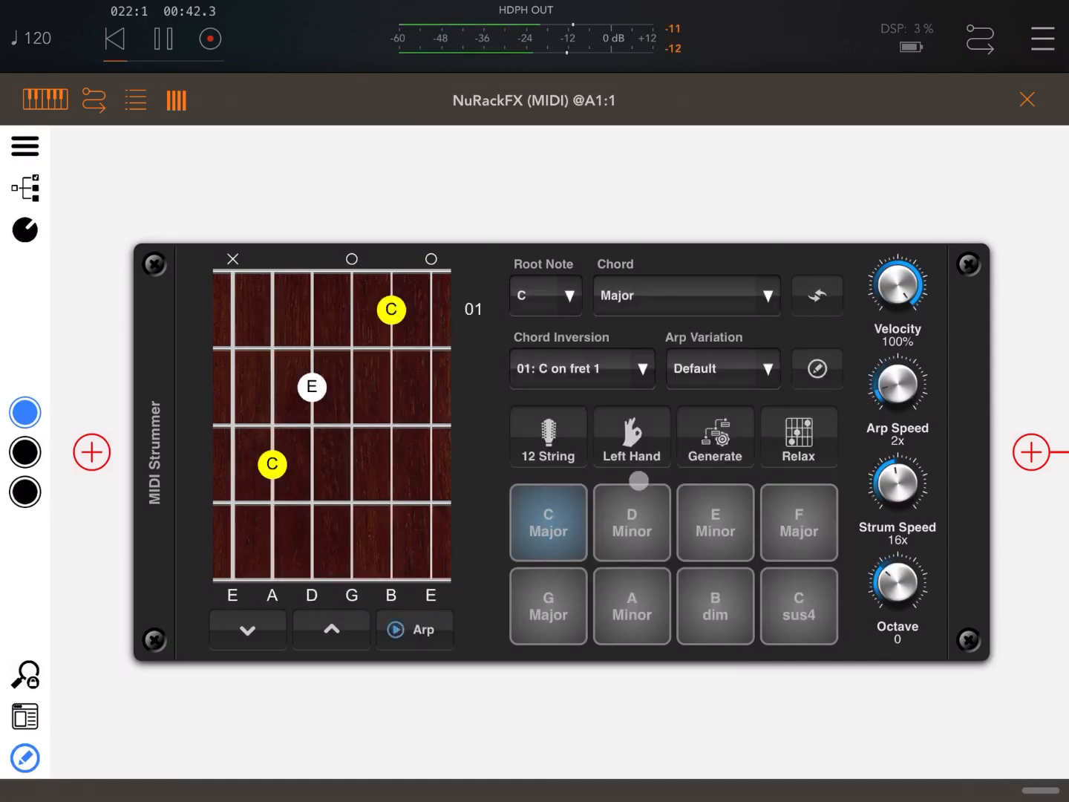
left_click(817, 368)
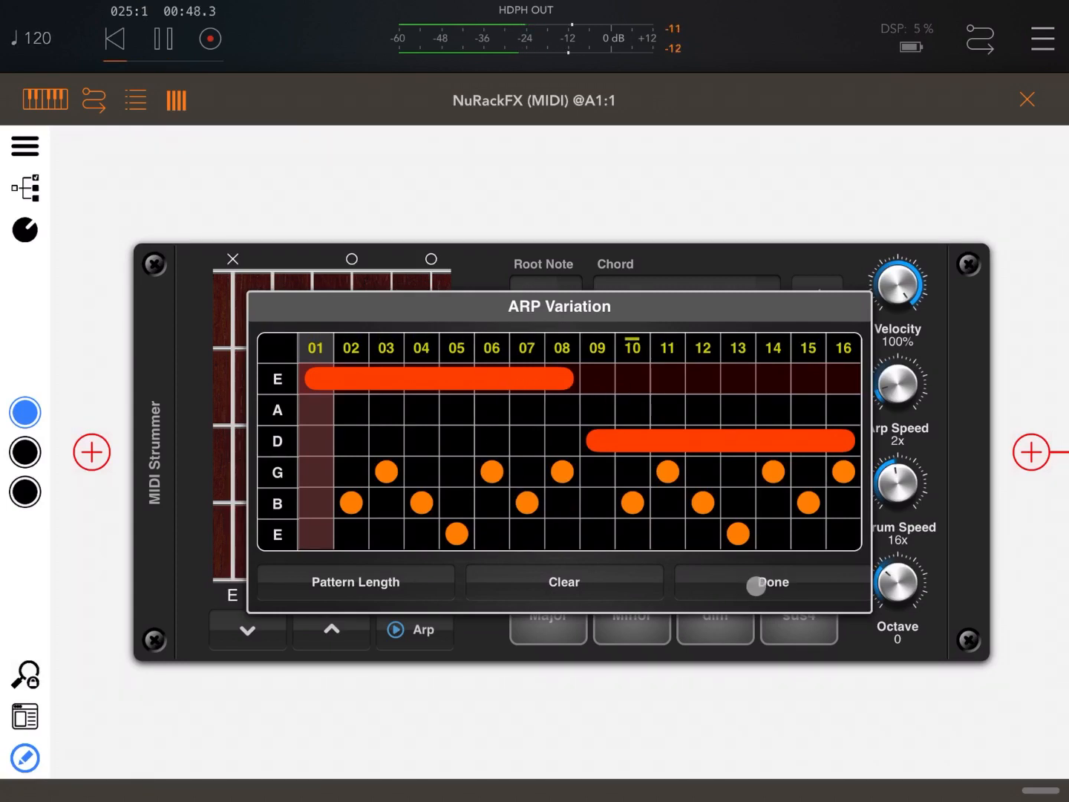
left_click(773, 582)
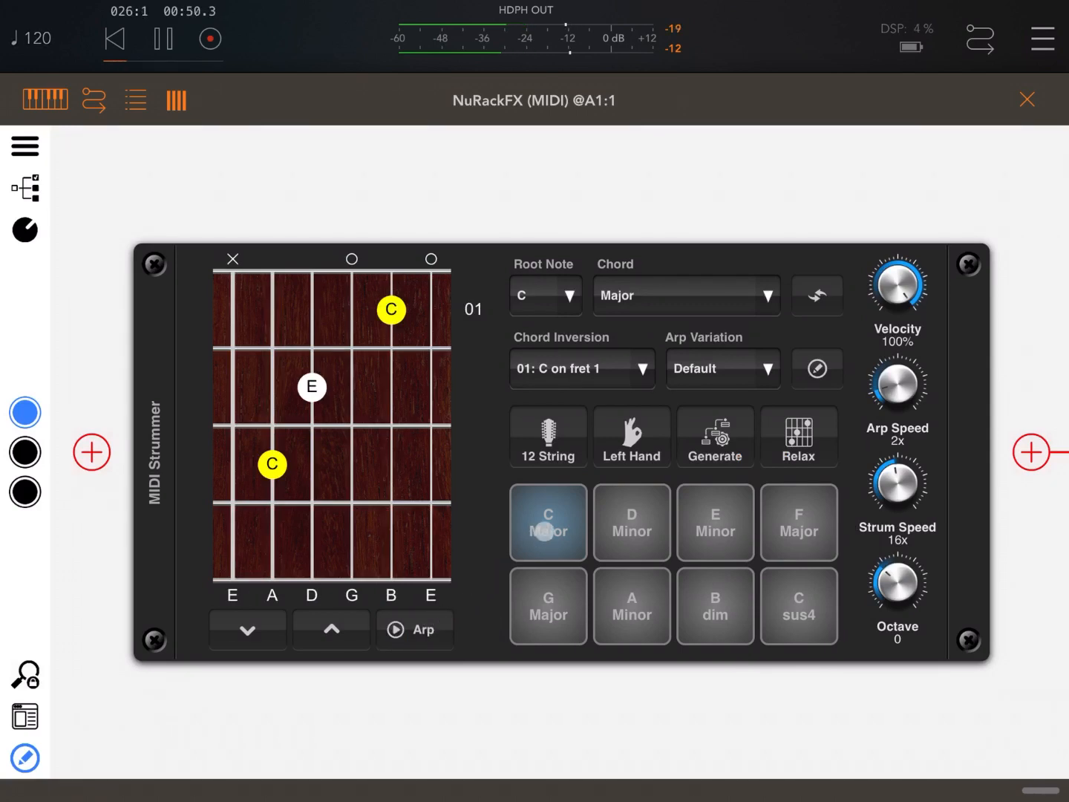
left_click(817, 369)
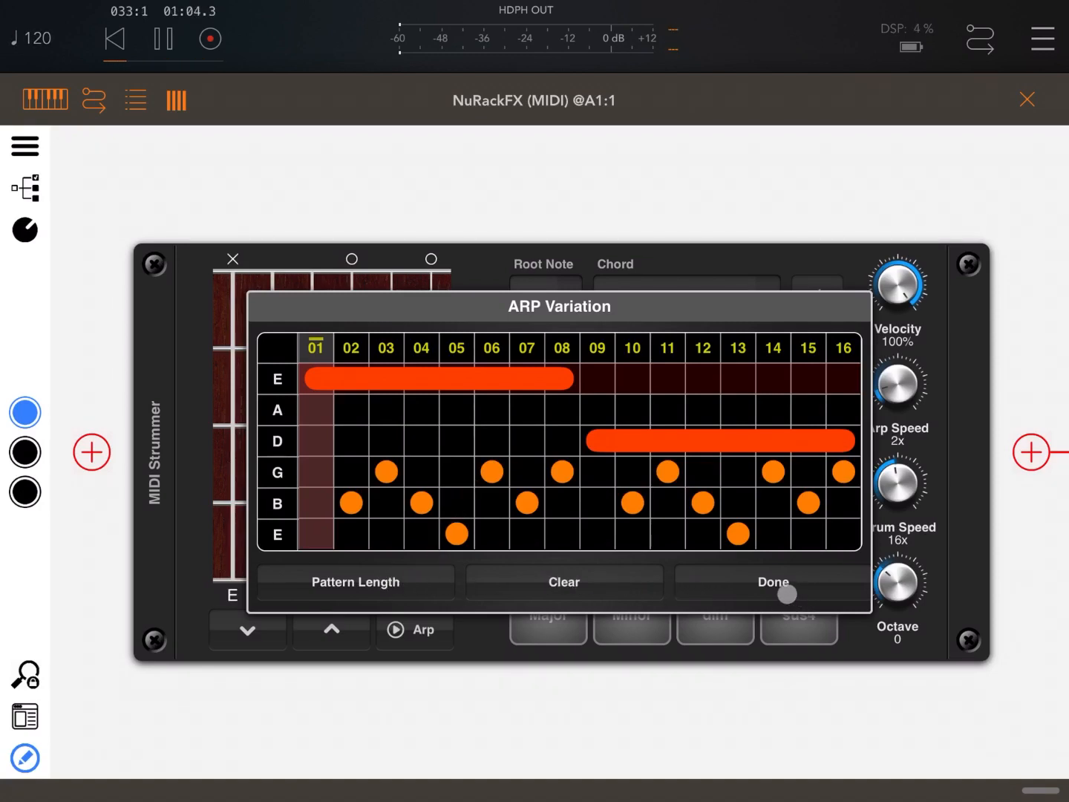
Step: Clear every note from the arp pattern and set Pattern Length to 8
left_click(564, 583)
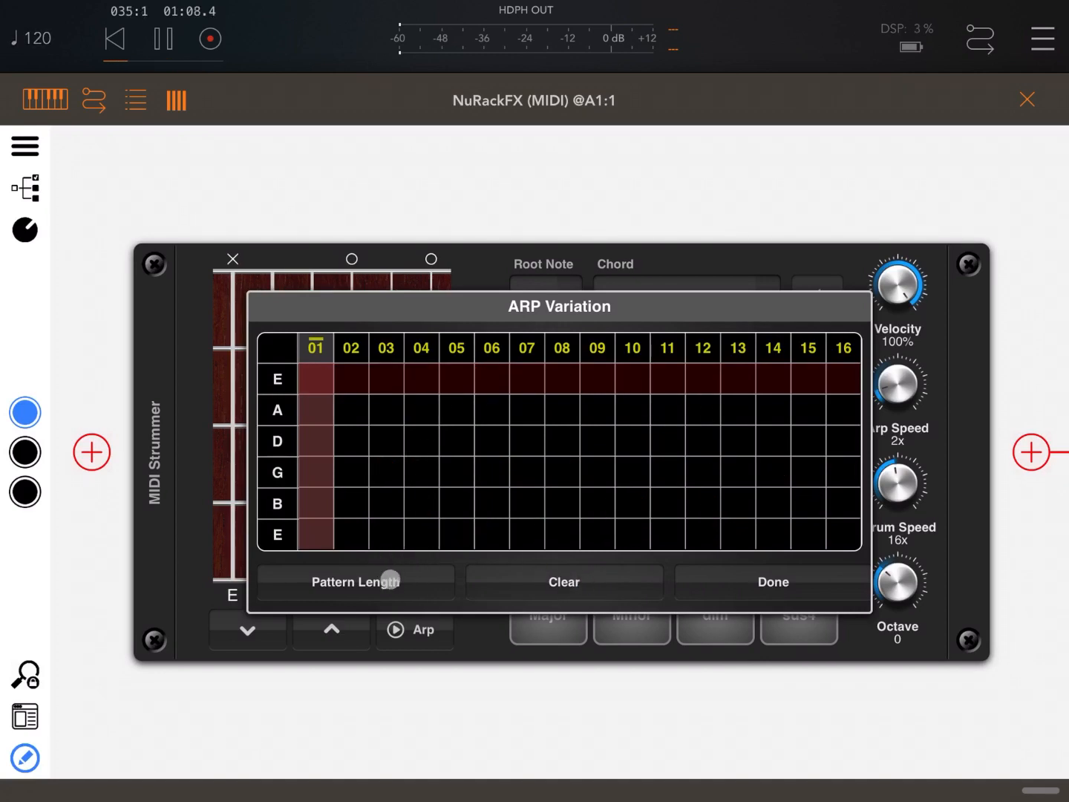
left_click(357, 582)
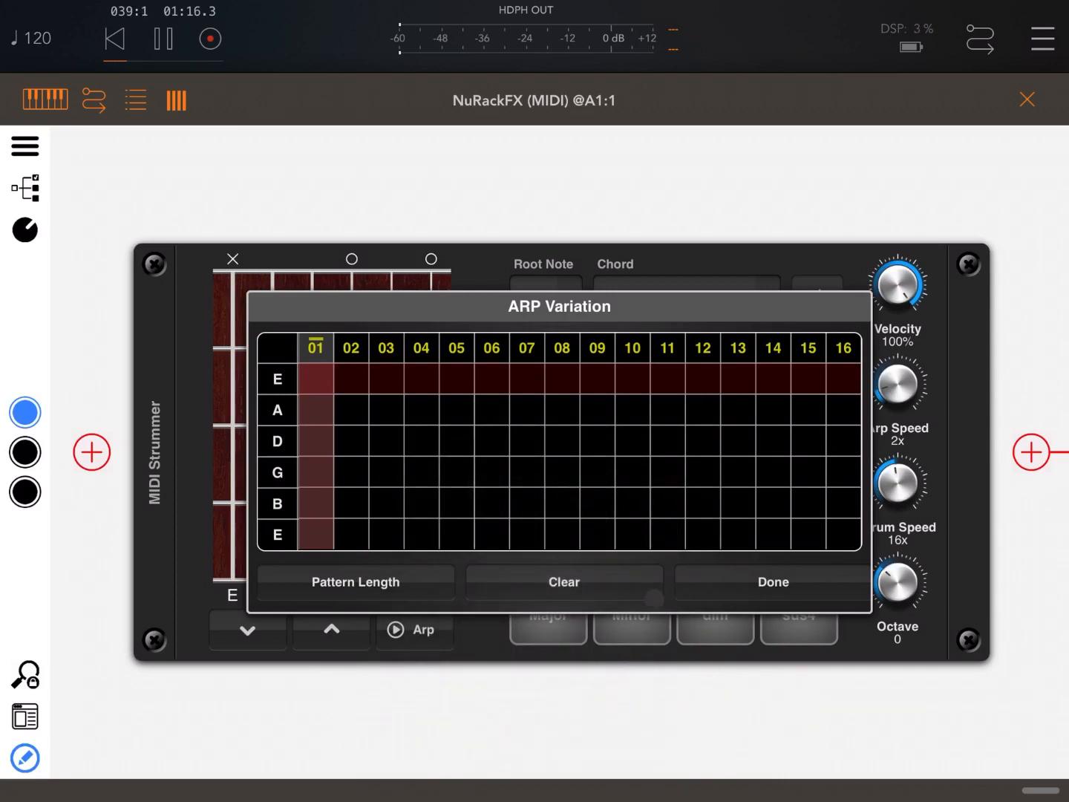
left_click(738, 410)
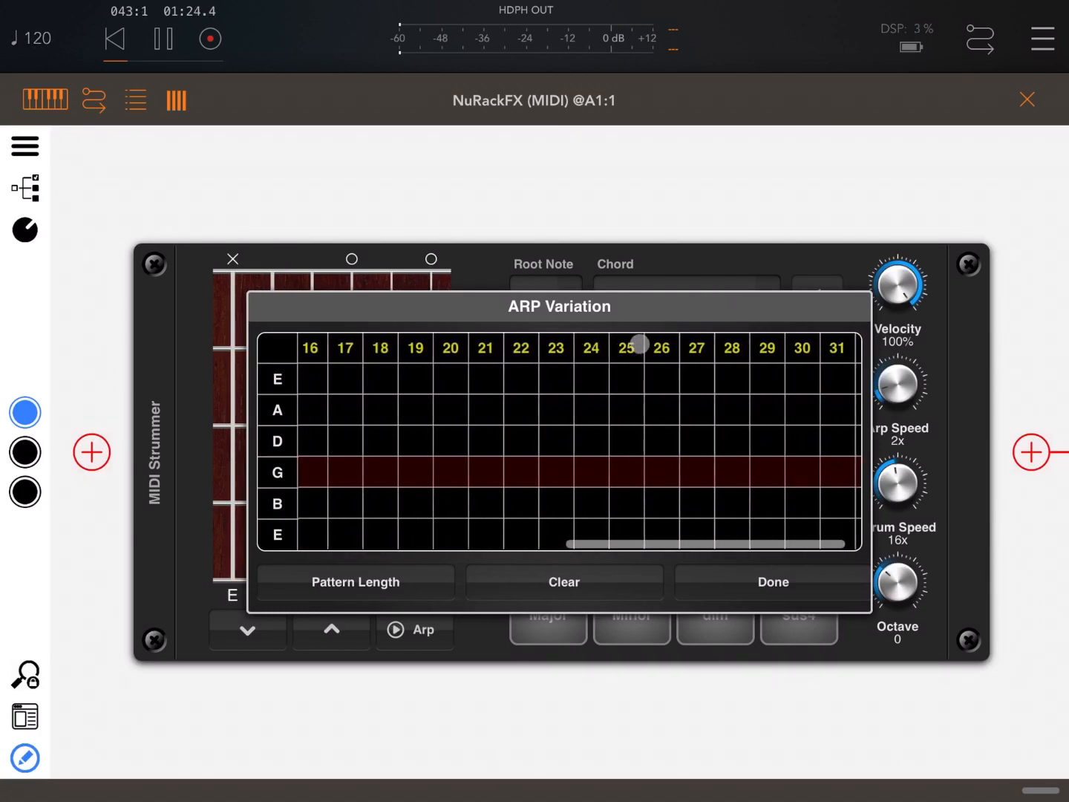
scroll("right", 3)
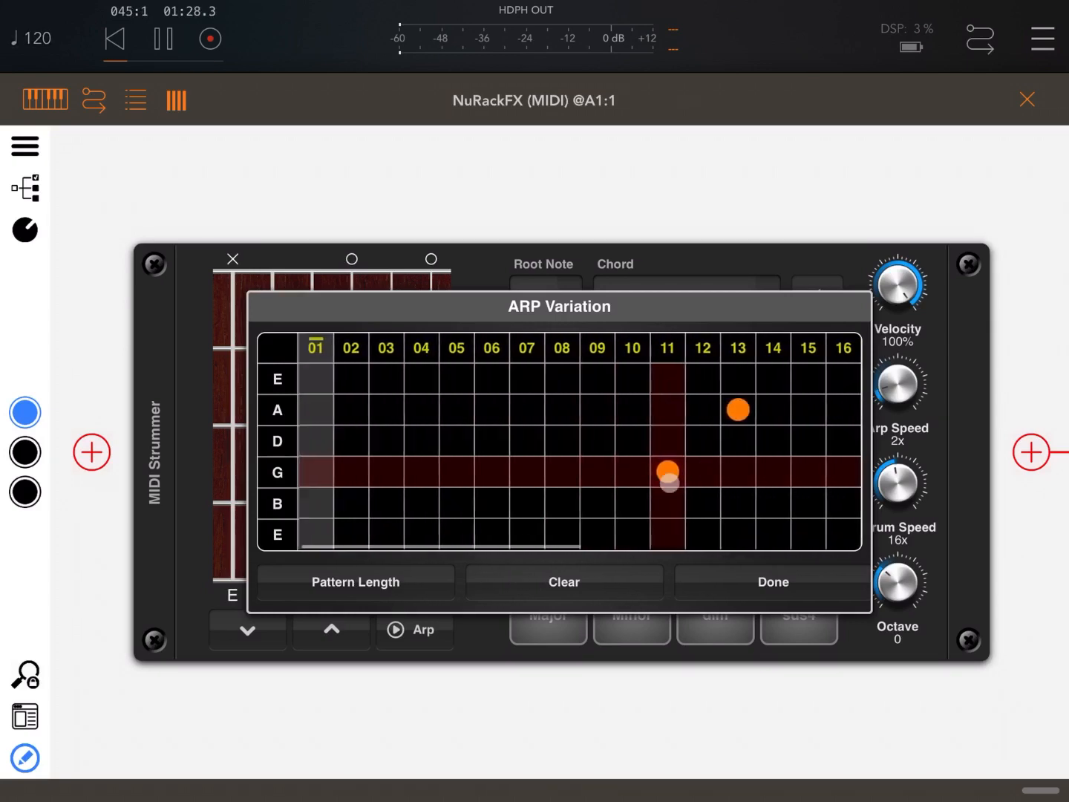
left_click(565, 583)
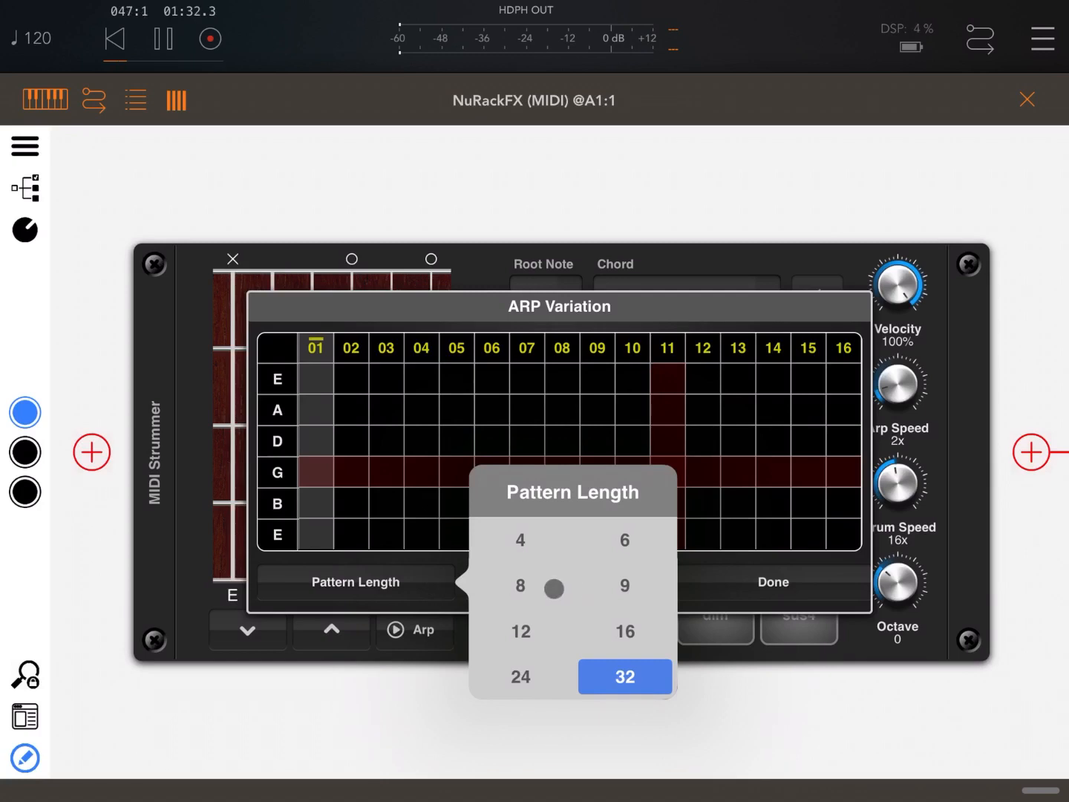
left_click(519, 586)
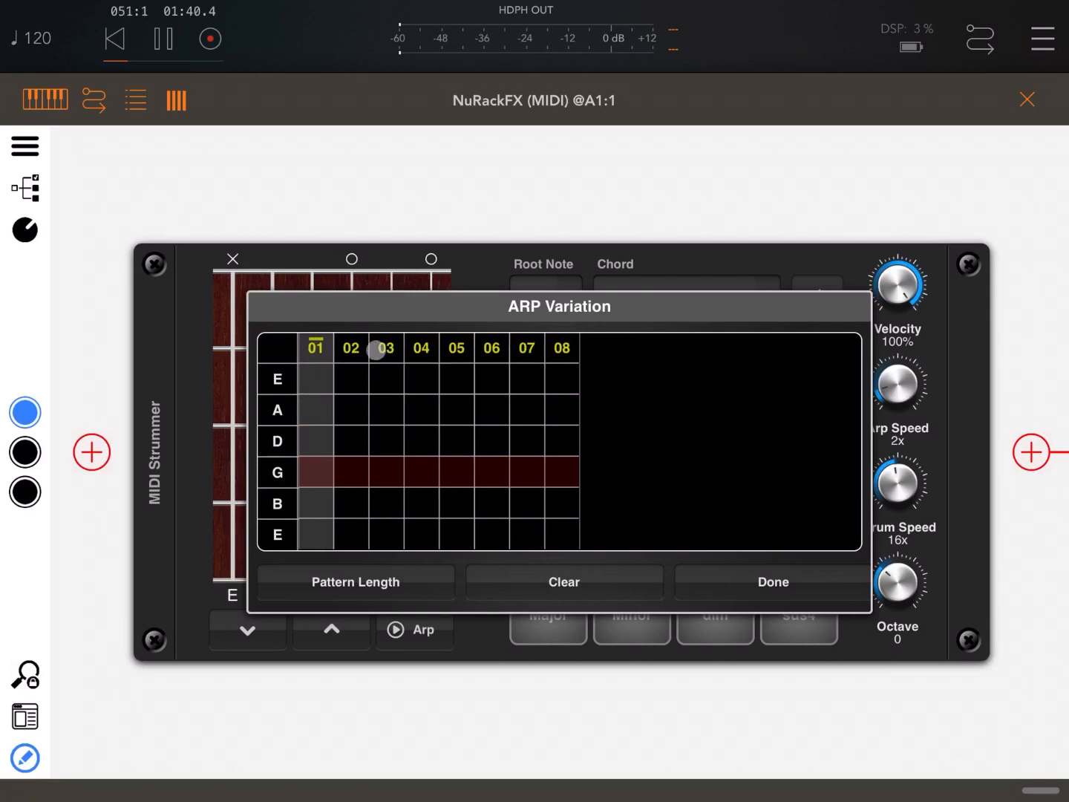
Step: Place single notes in cells E-01, A-02, D-03, G-04 and B-05 as a rising diagonal
left_click(315, 348)
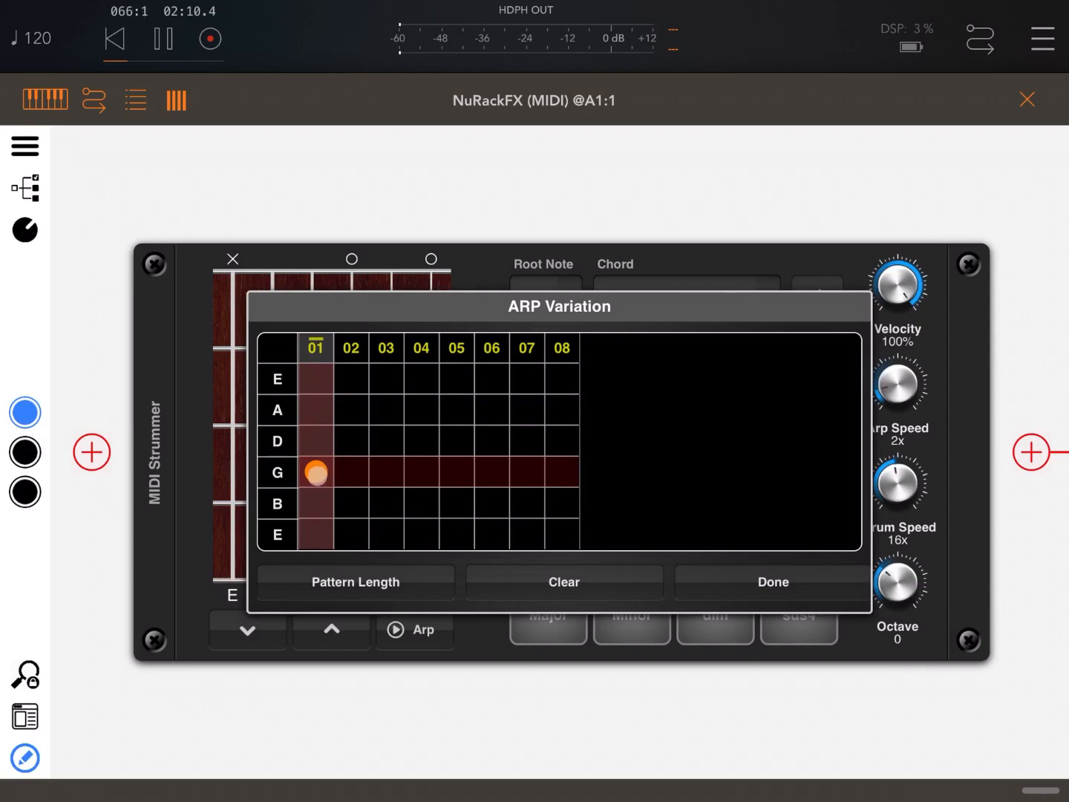
left_click(357, 442)
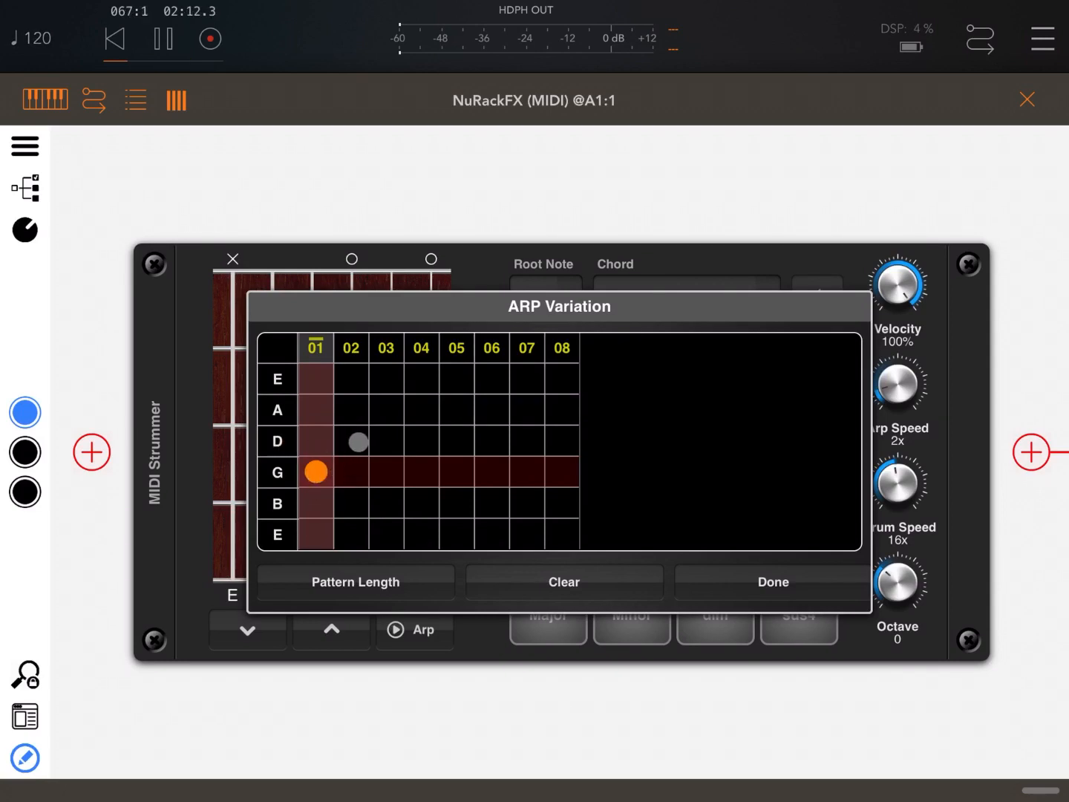
left_click(350, 440)
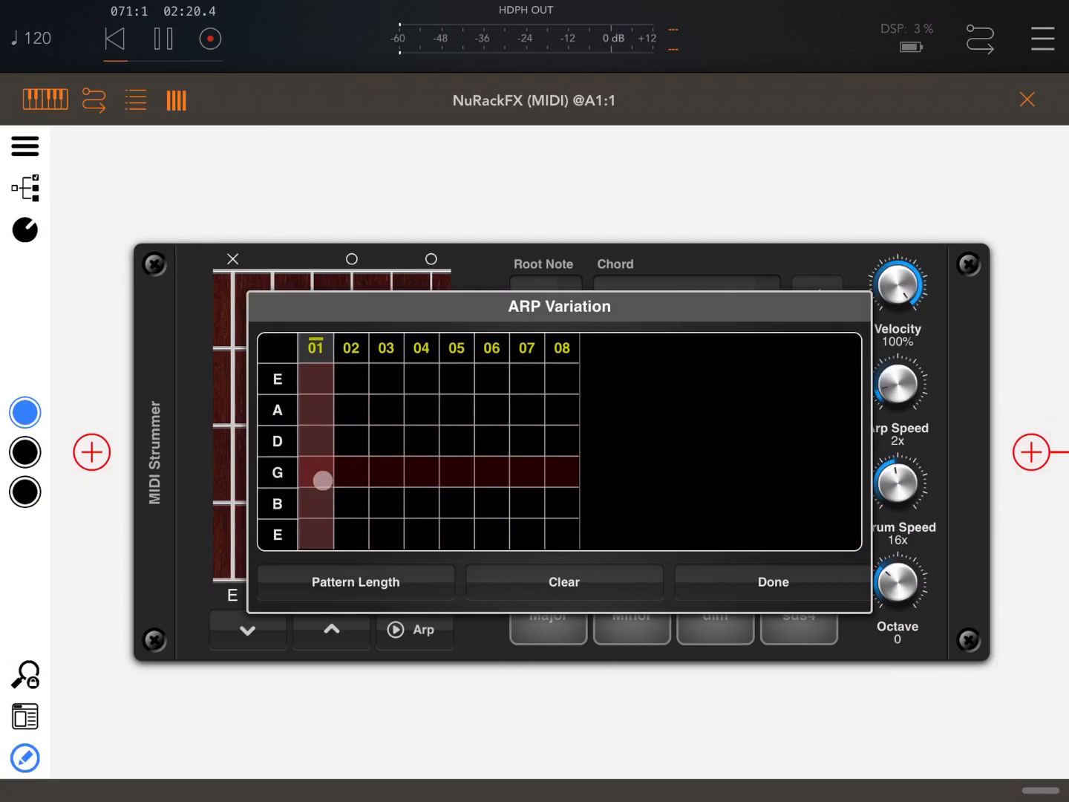
left_click(320, 479)
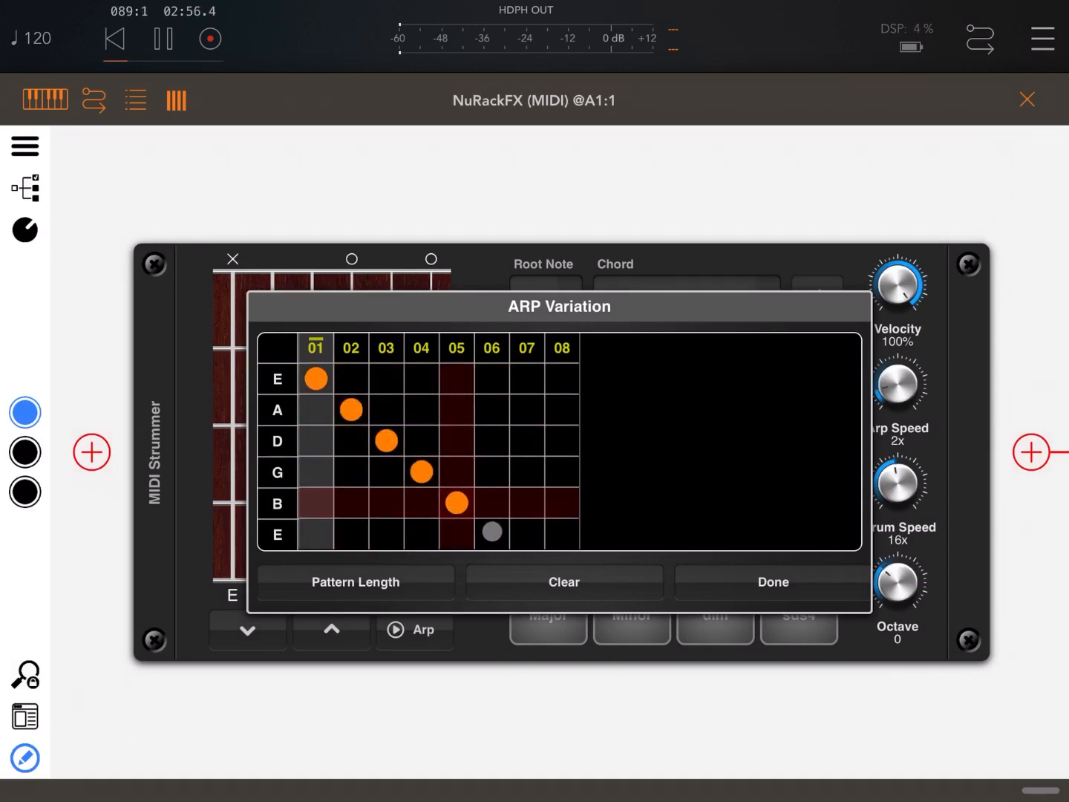
Step: Fill steps 6–8 with low E, B and G notes and audition the pattern
left_click(490, 535)
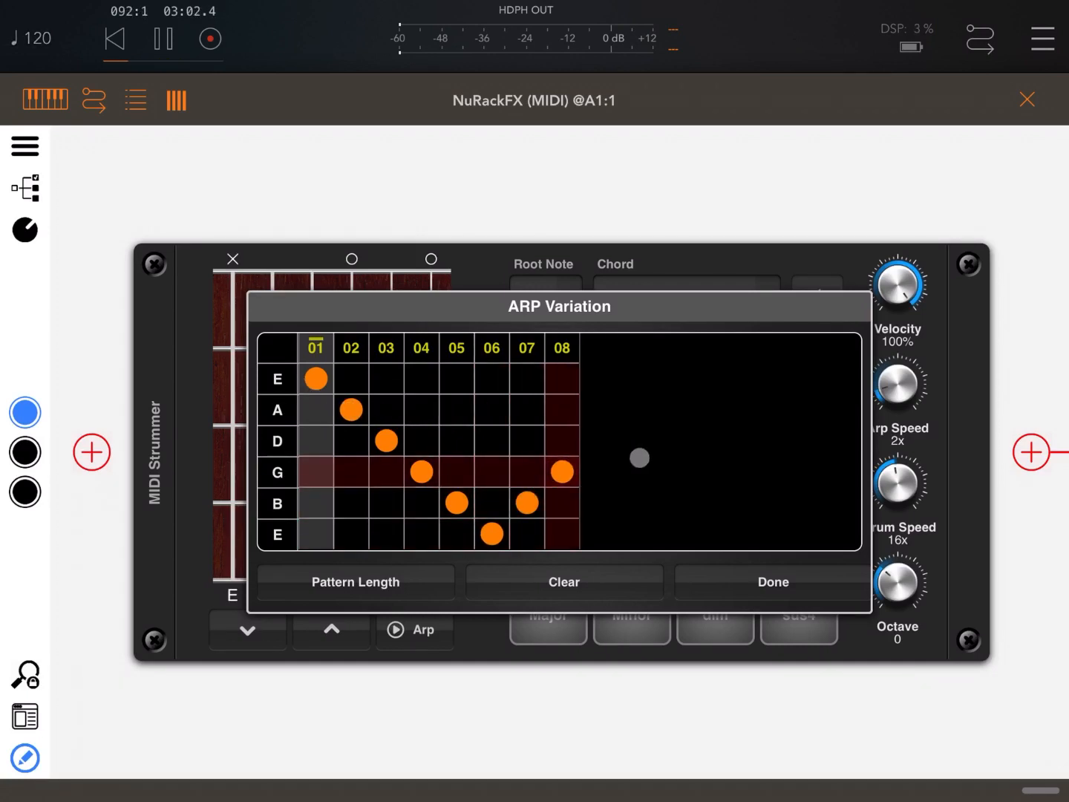
left_click(772, 582)
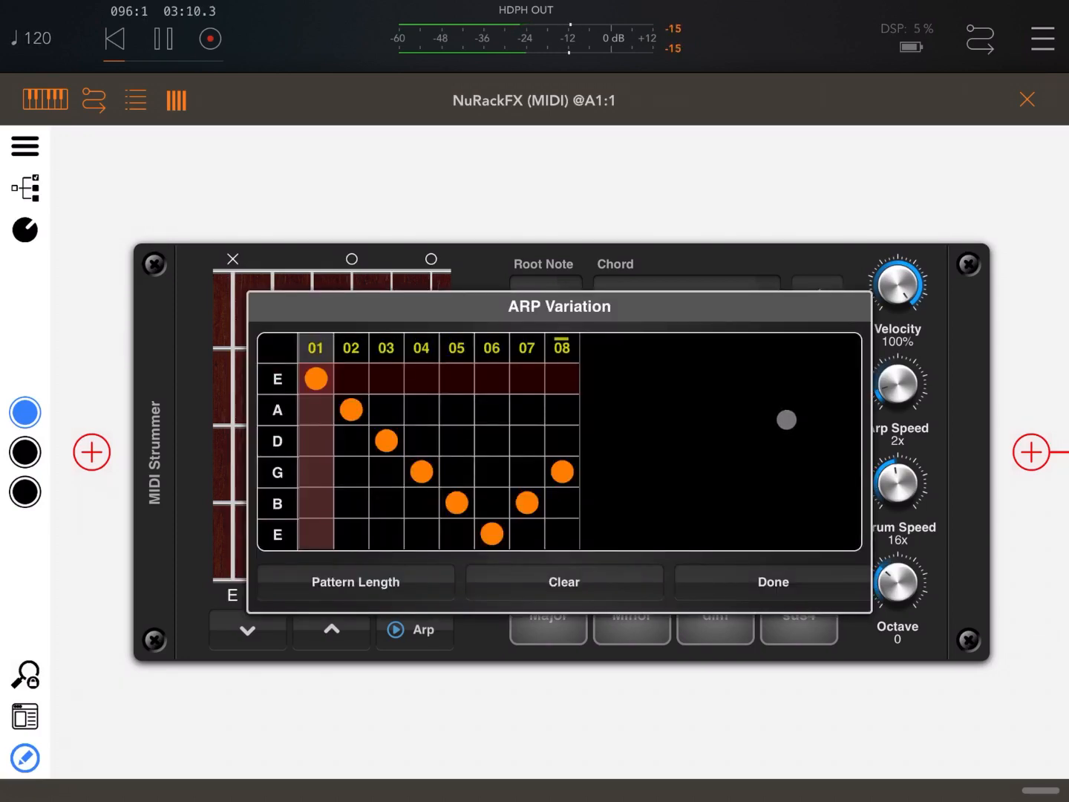
left_click(773, 582)
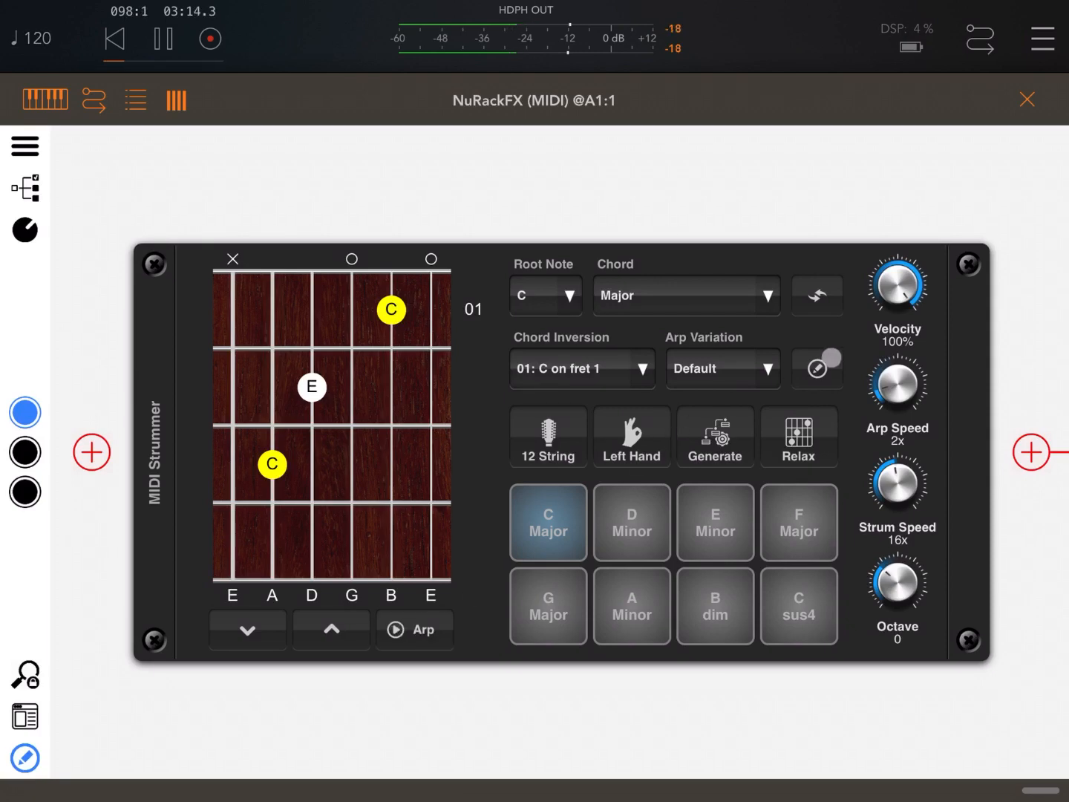
left_click(817, 368)
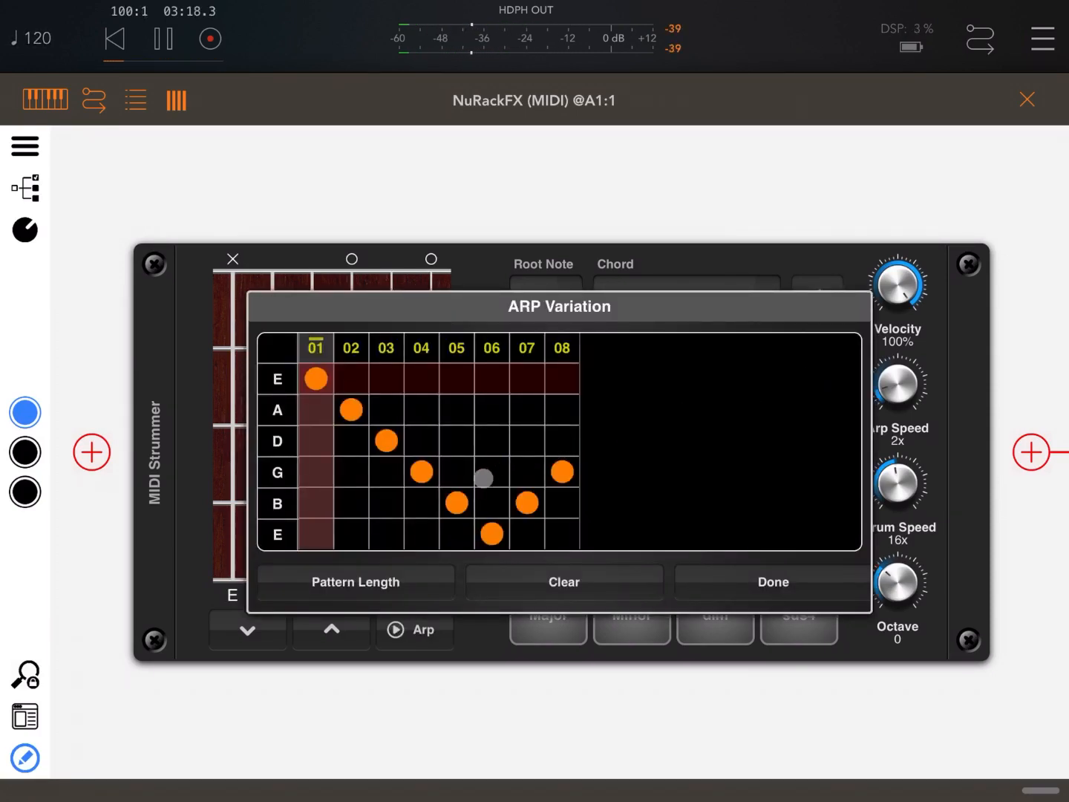
Step: Fill step 6 across all six strings and set it to an Up Strum
left_click(422, 471)
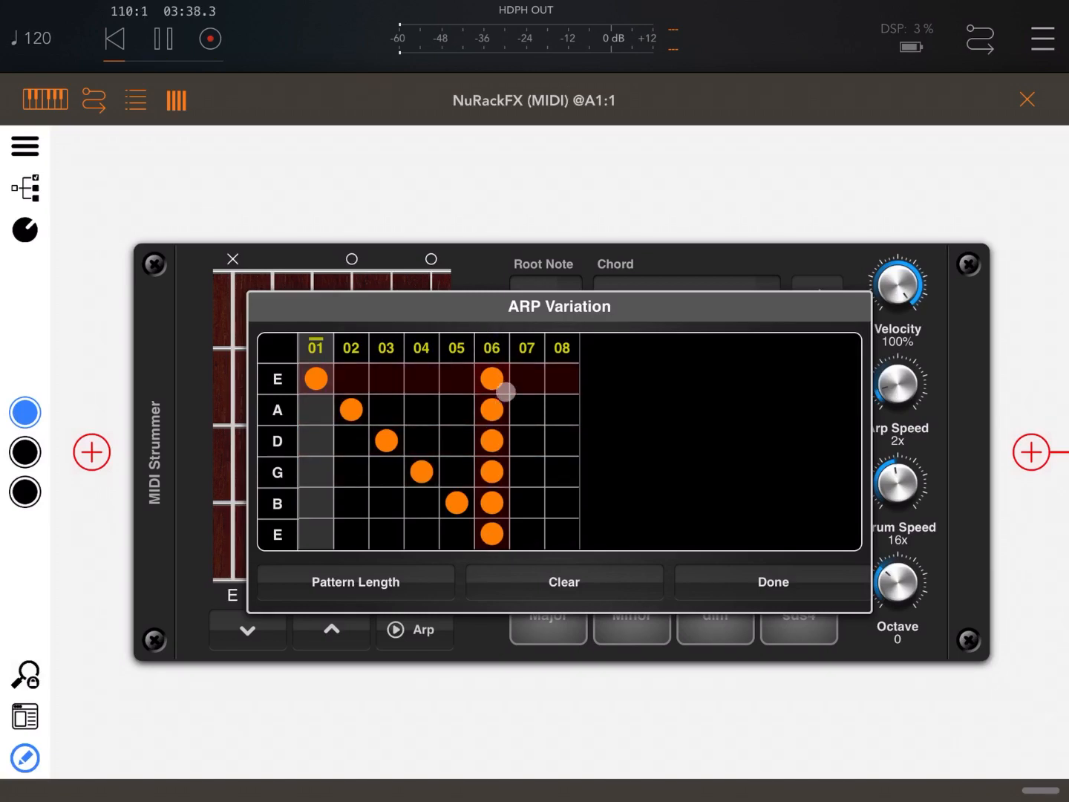
left_click(491, 347)
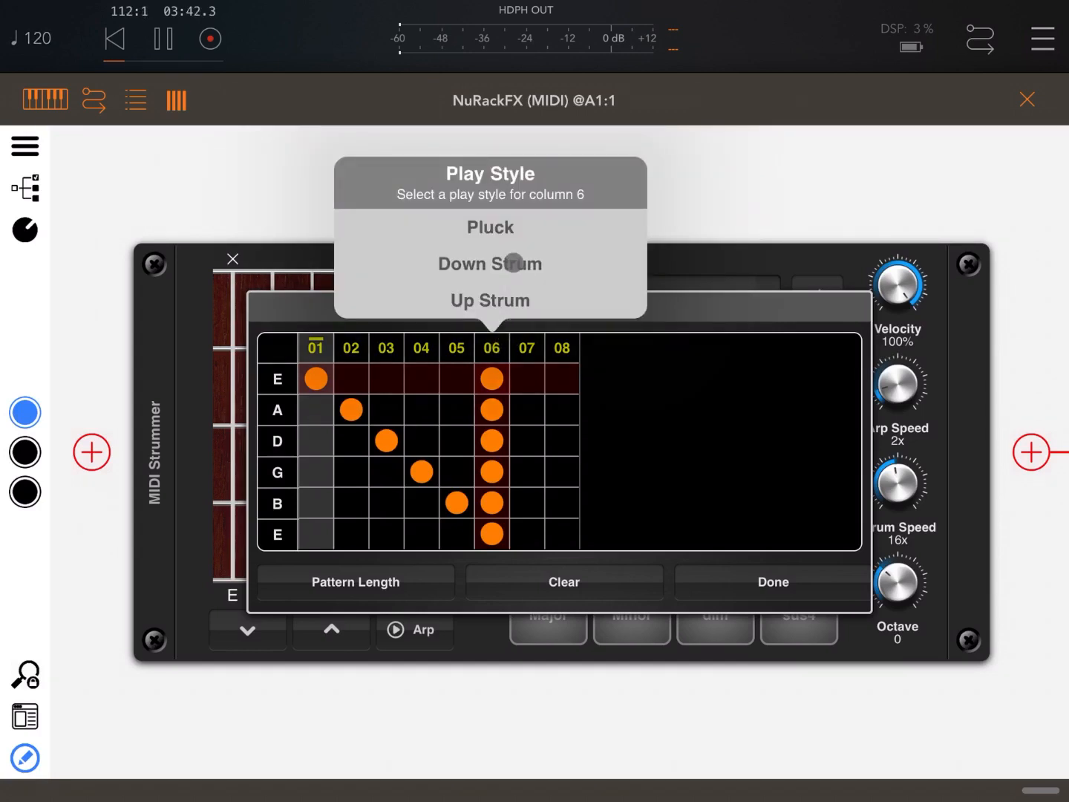
left_click(491, 265)
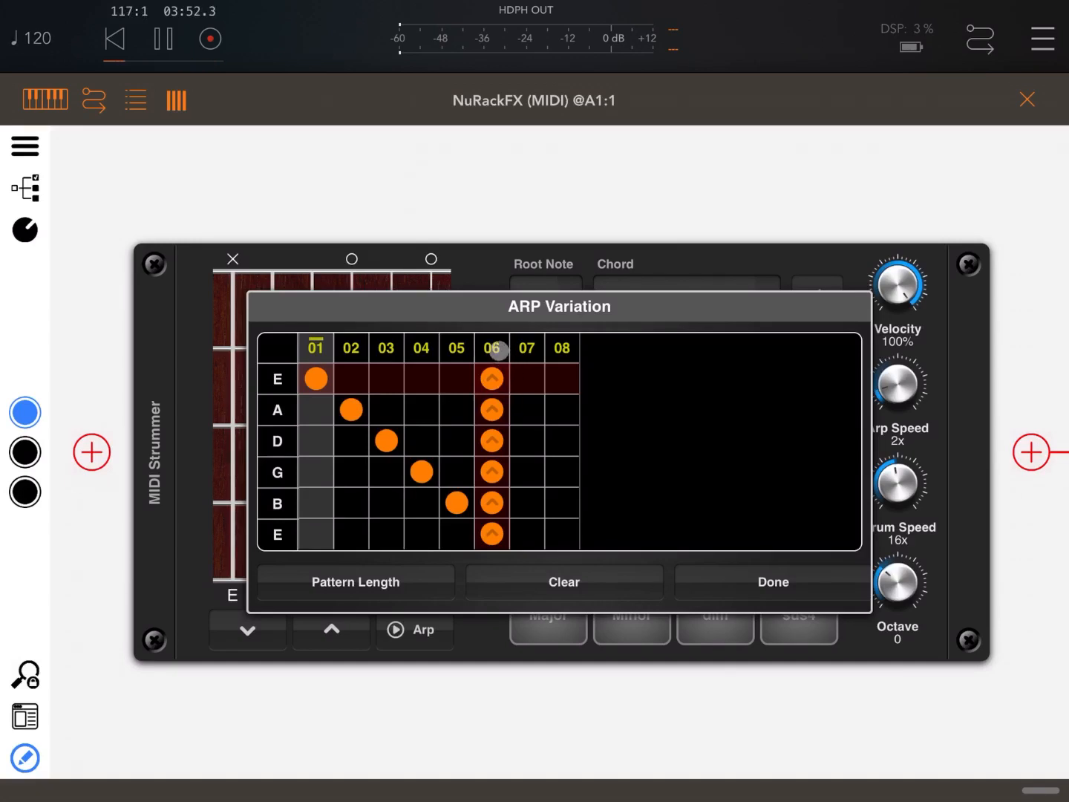
Step: Change step 6 to a Down Strum and close the ARP Variation editor
left_click(492, 348)
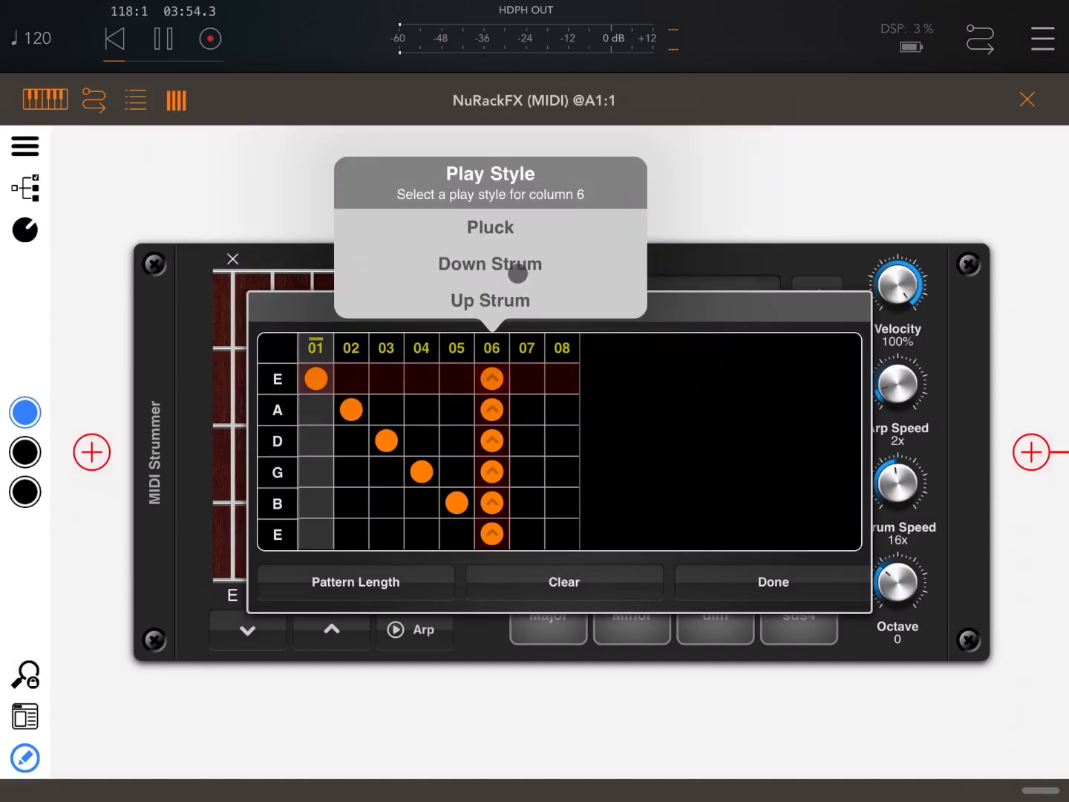
left_click(490, 264)
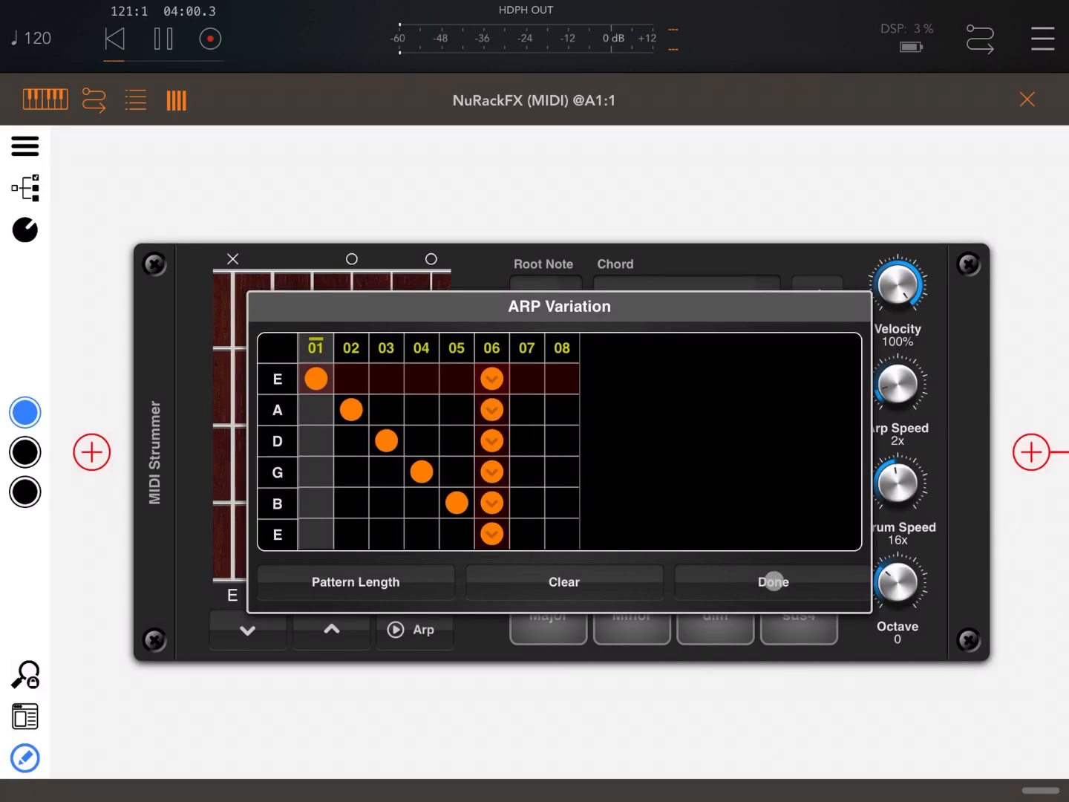
left_click(773, 582)
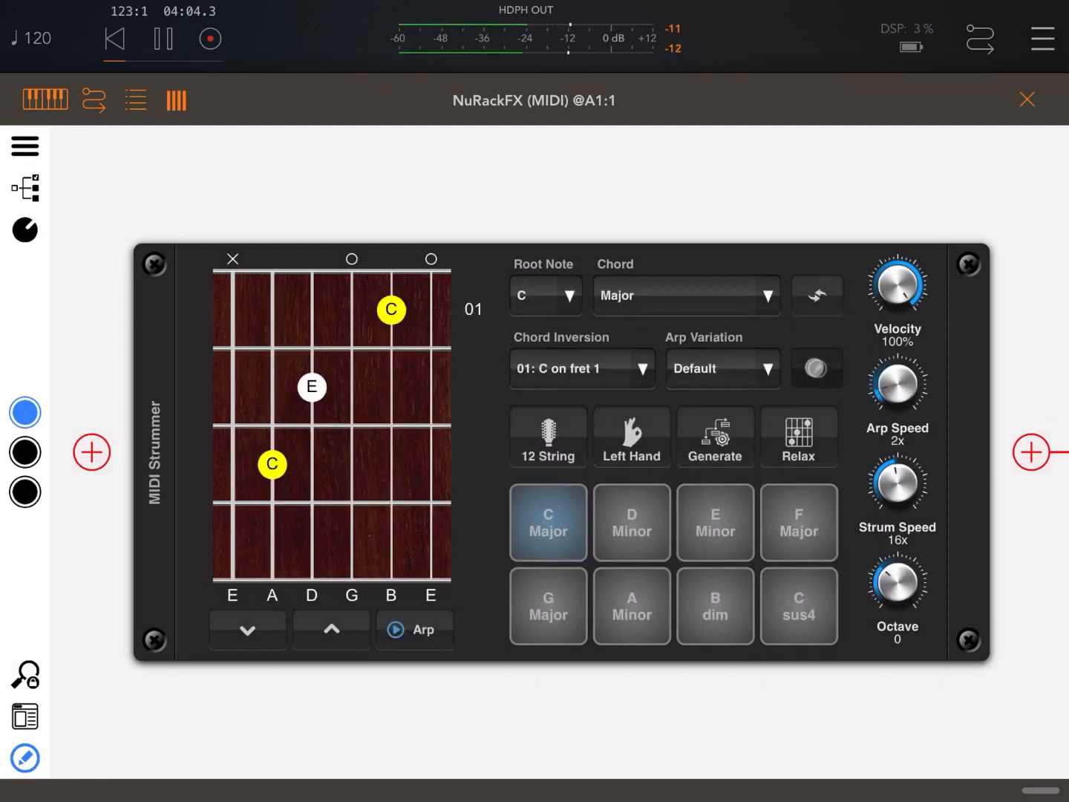
Step: Make step 8 a six-string Up Strum and close the ARP Variation editor
left_click(817, 368)
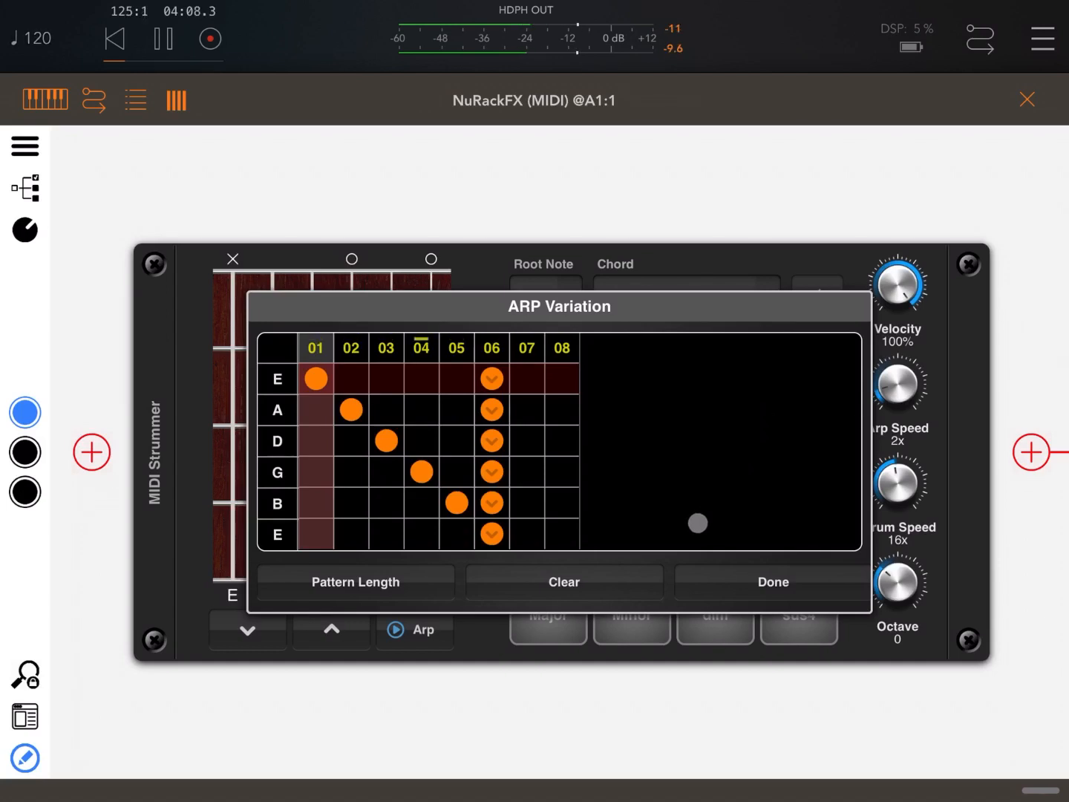
left_click(773, 582)
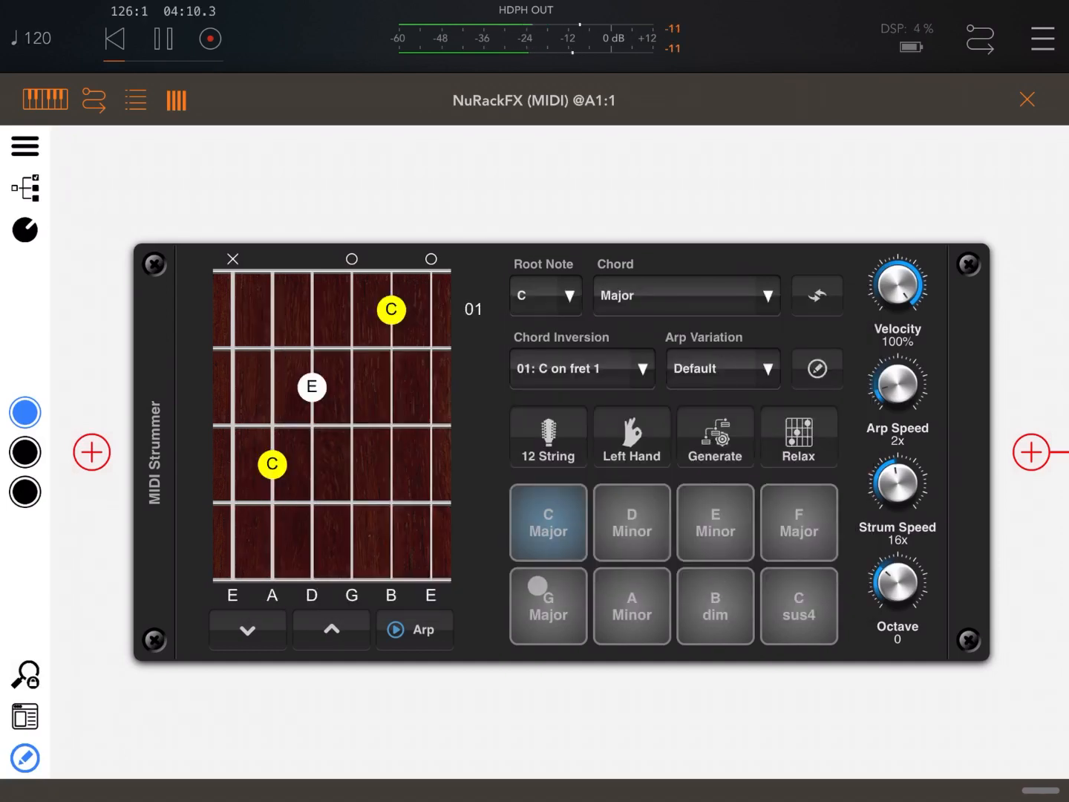
left_click(817, 369)
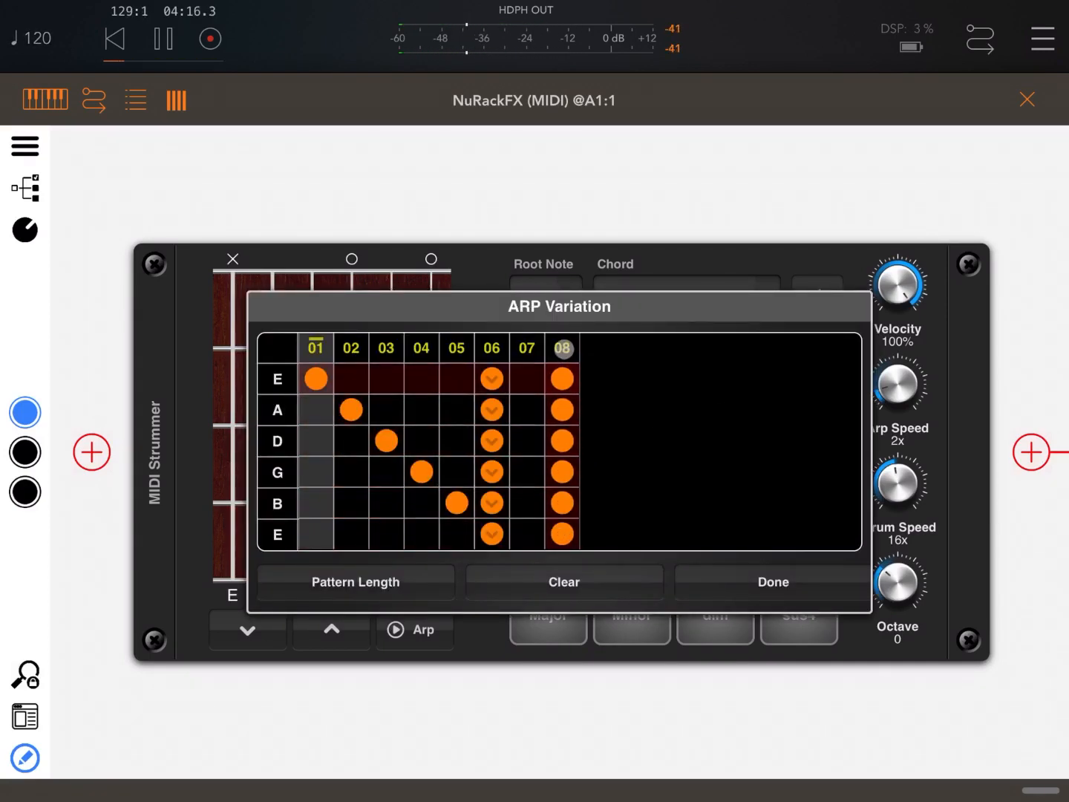
left_click(562, 348)
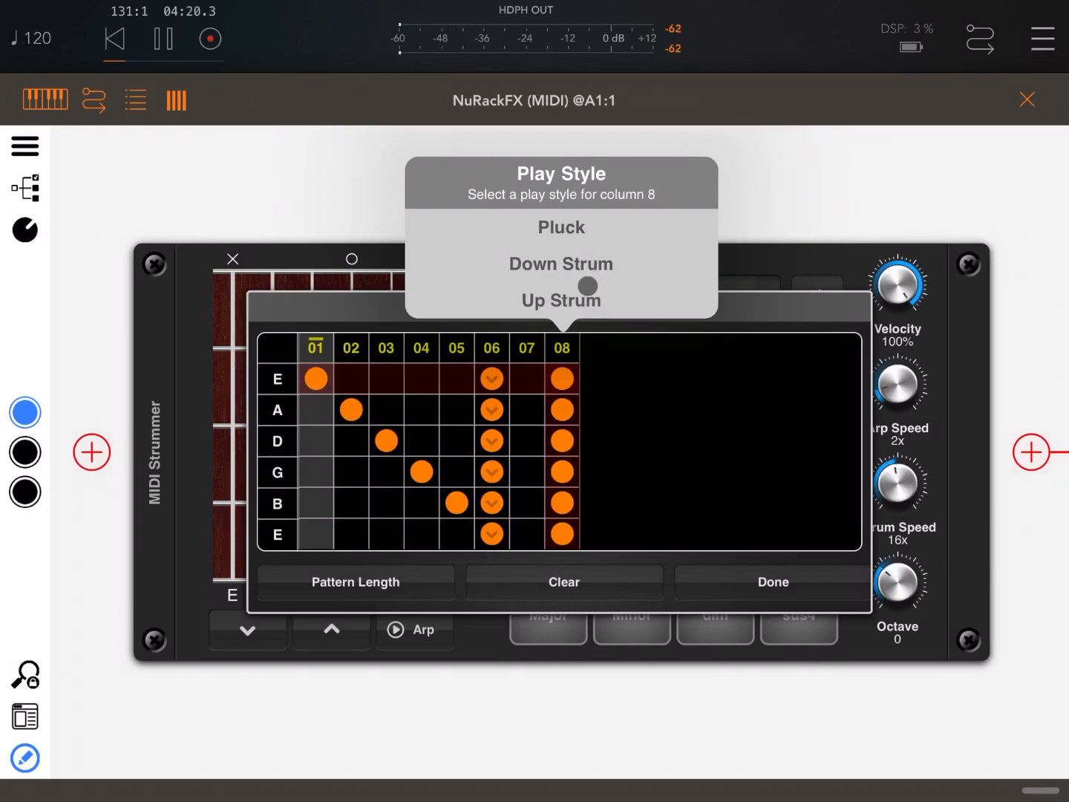
left_click(562, 300)
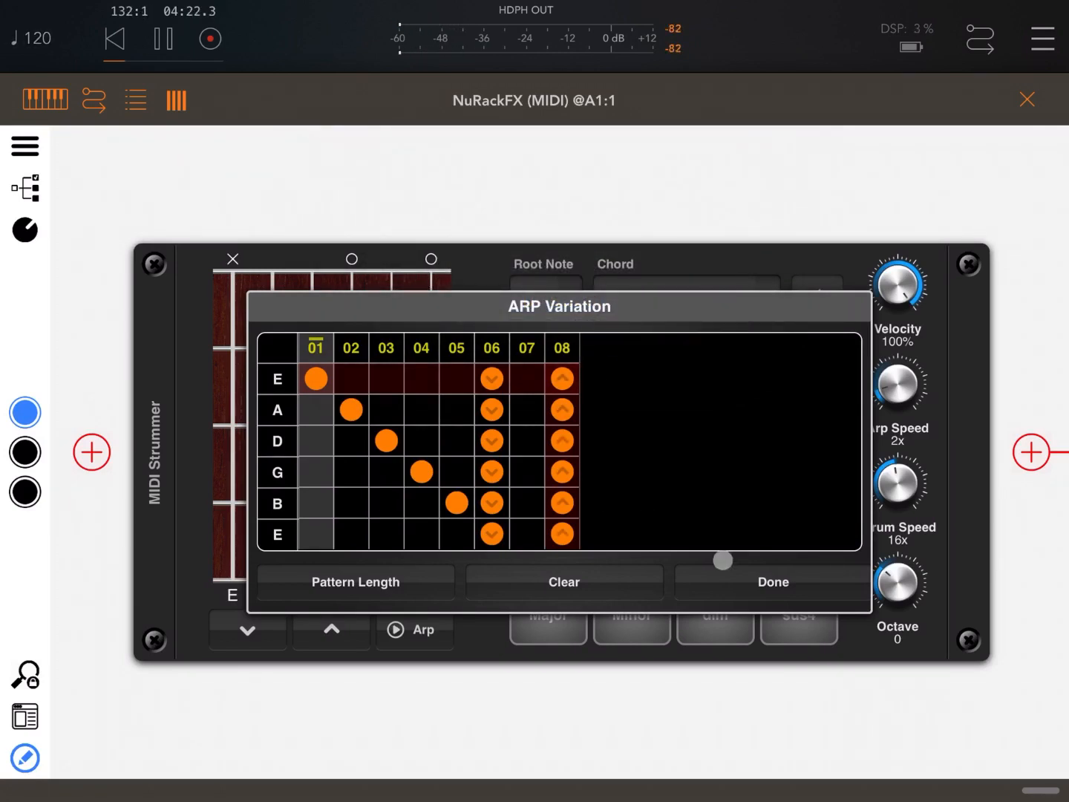
left_click(772, 583)
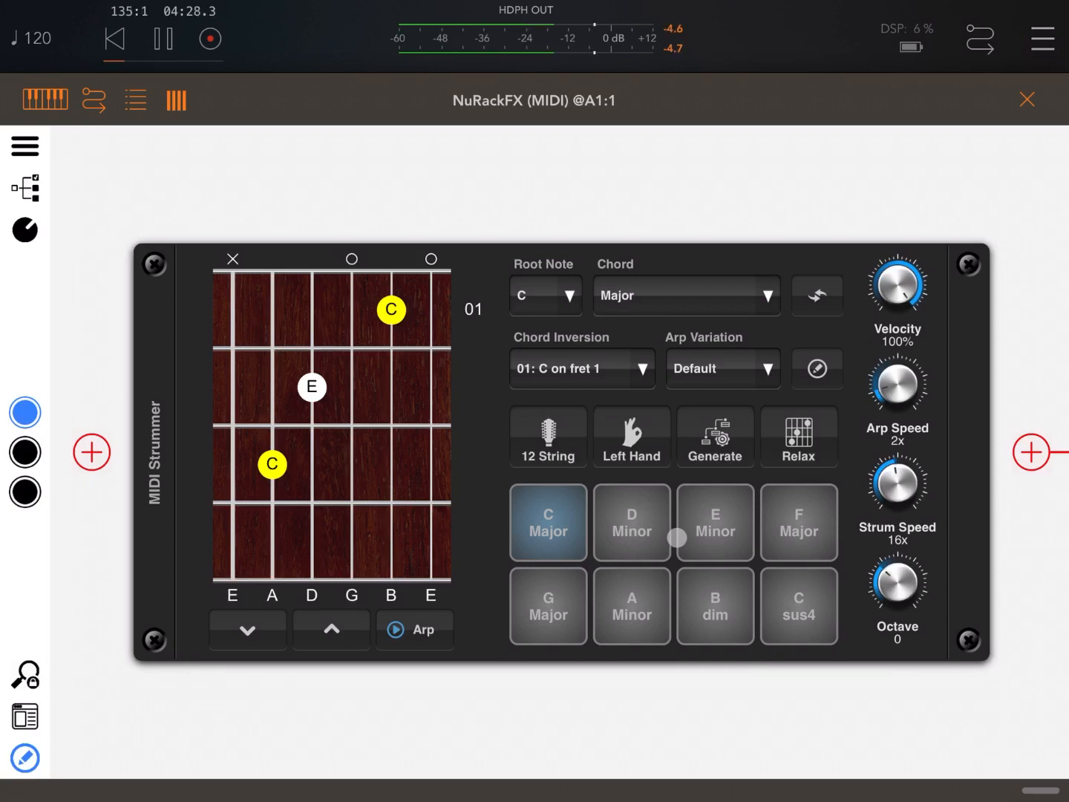
Step: Audition the strum pattern on F Major, A Minor, C Major and D Minor chords
left_click(799, 523)
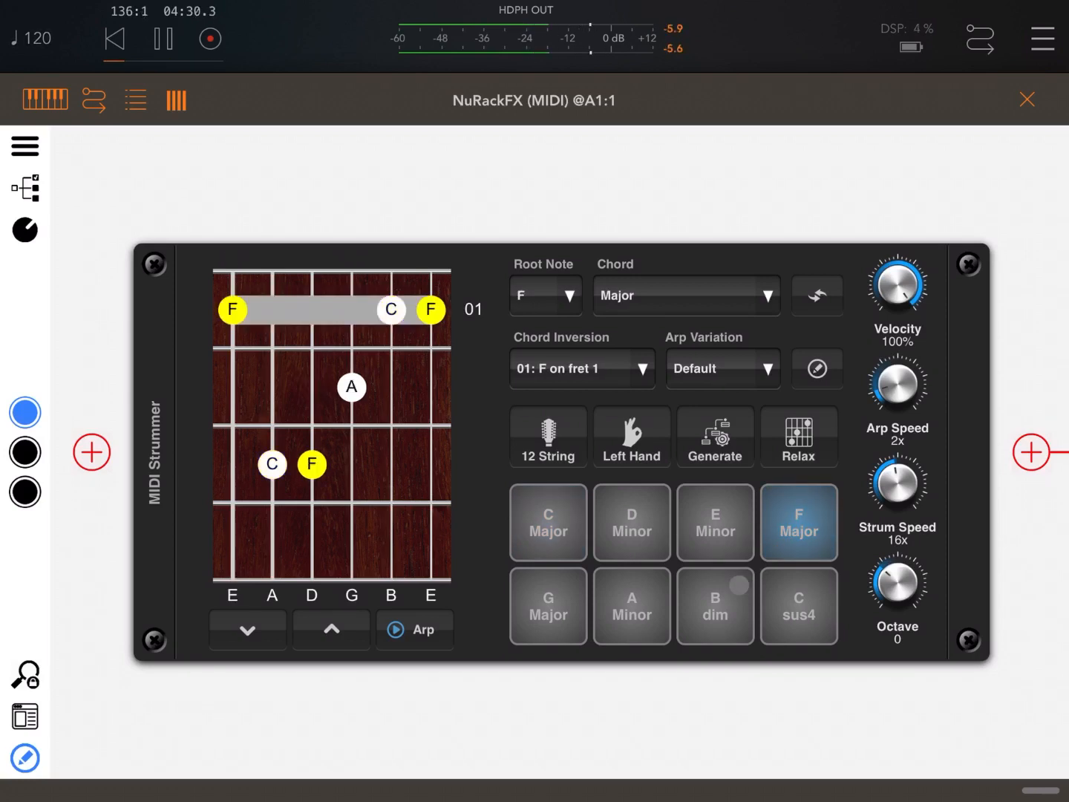
left_click(631, 606)
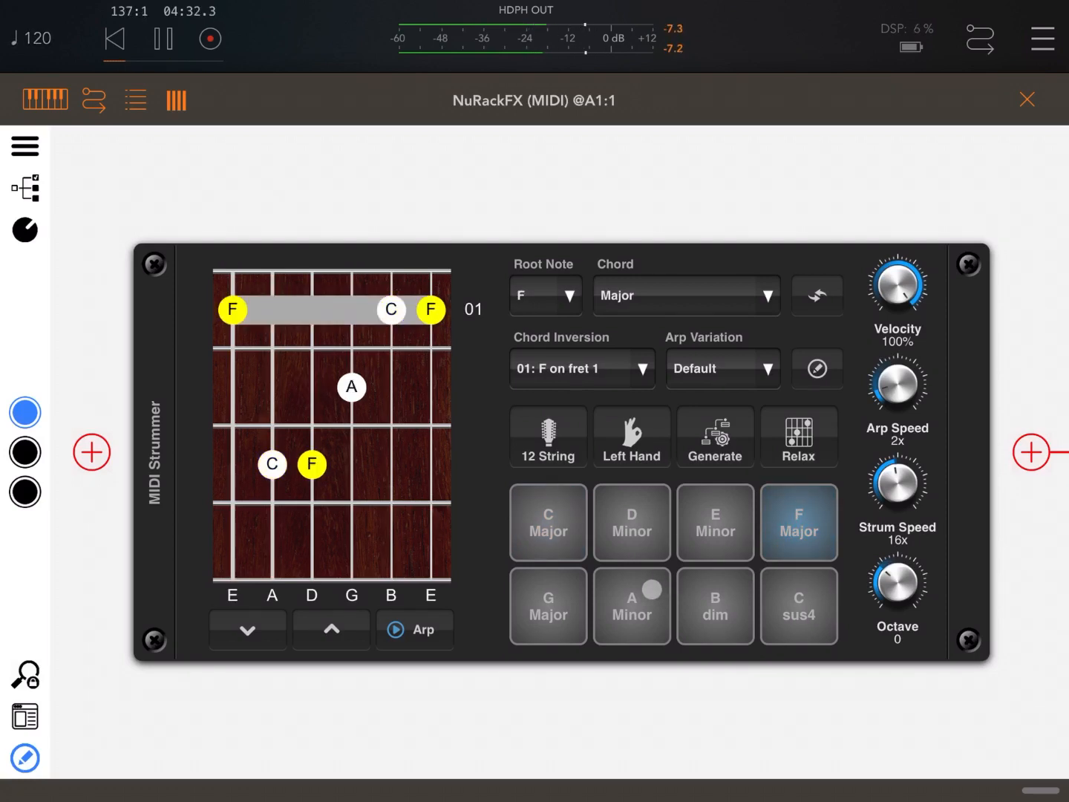
left_click(633, 606)
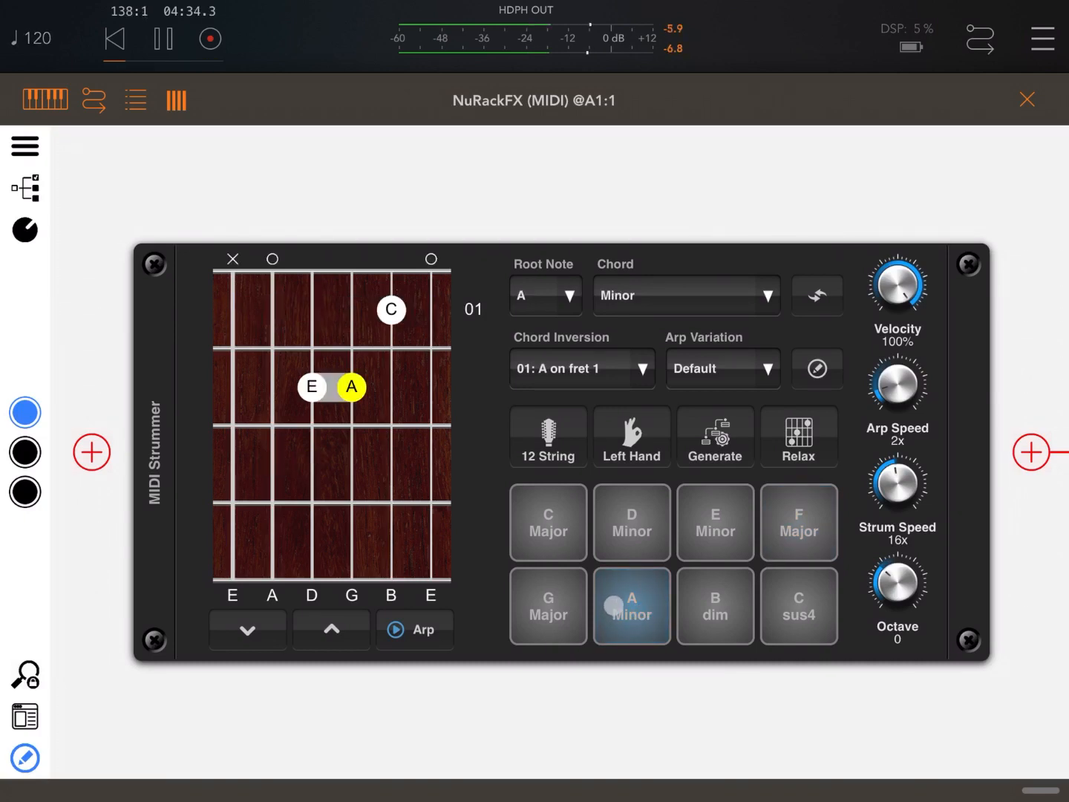
left_click(631, 606)
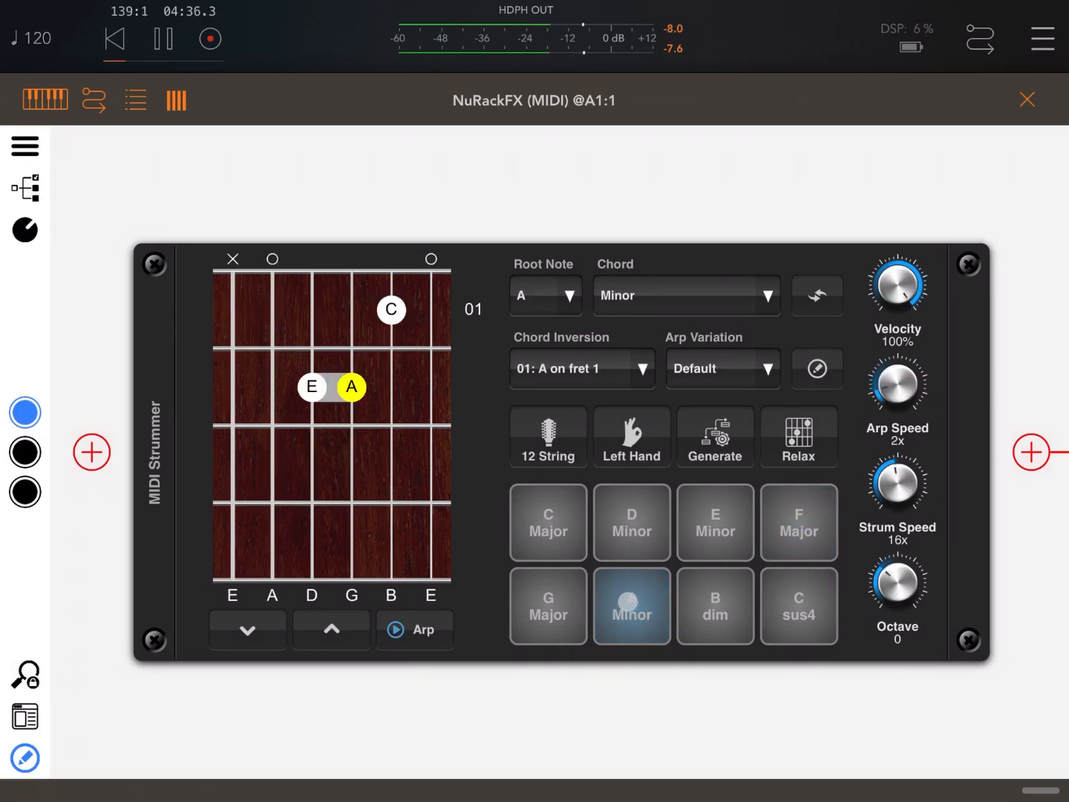
left_click(549, 523)
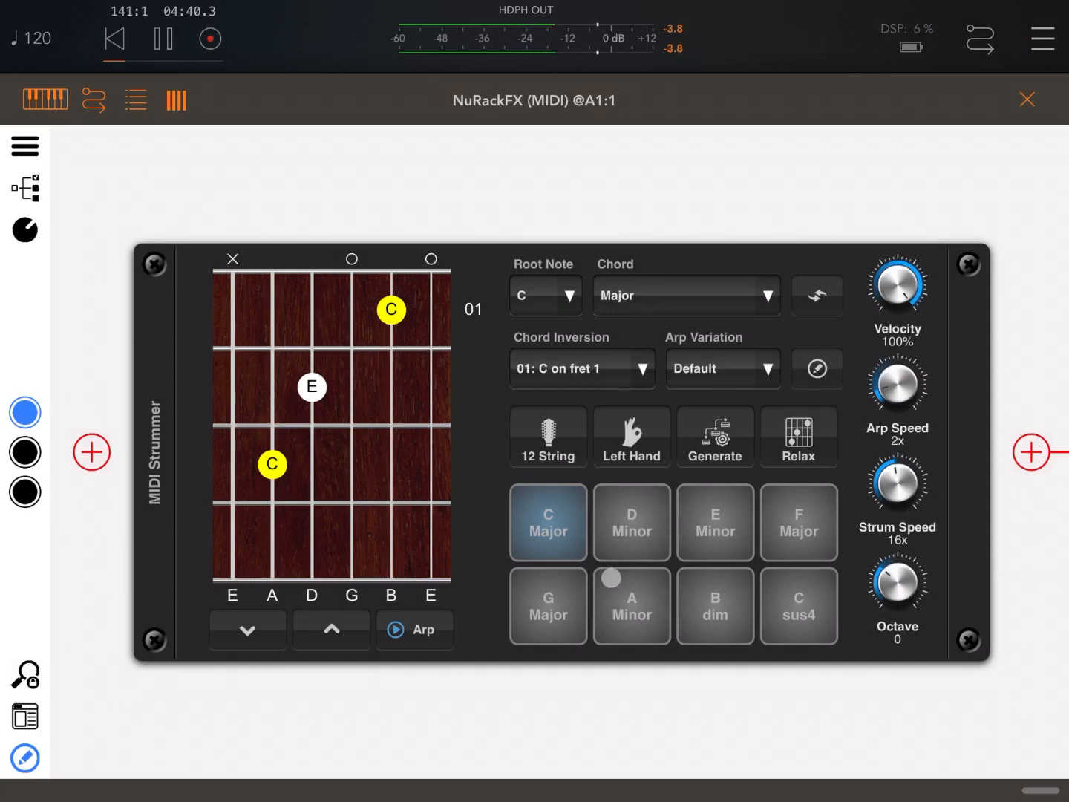
left_click(631, 521)
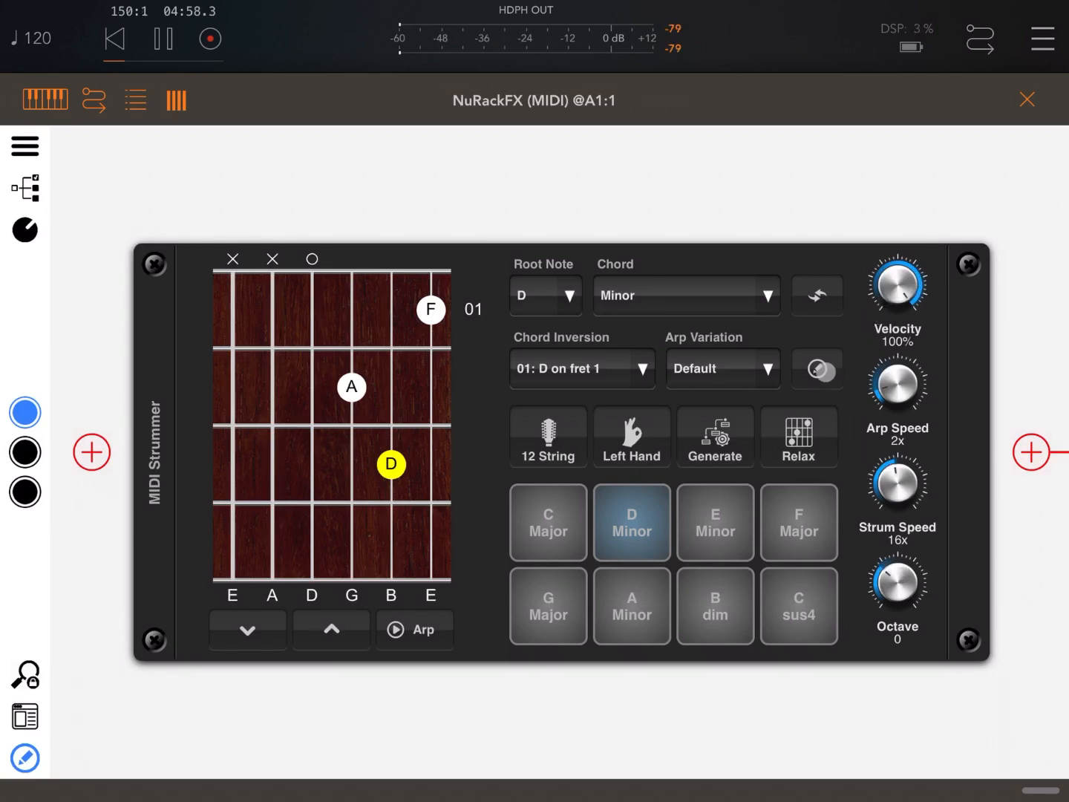
left_click(815, 368)
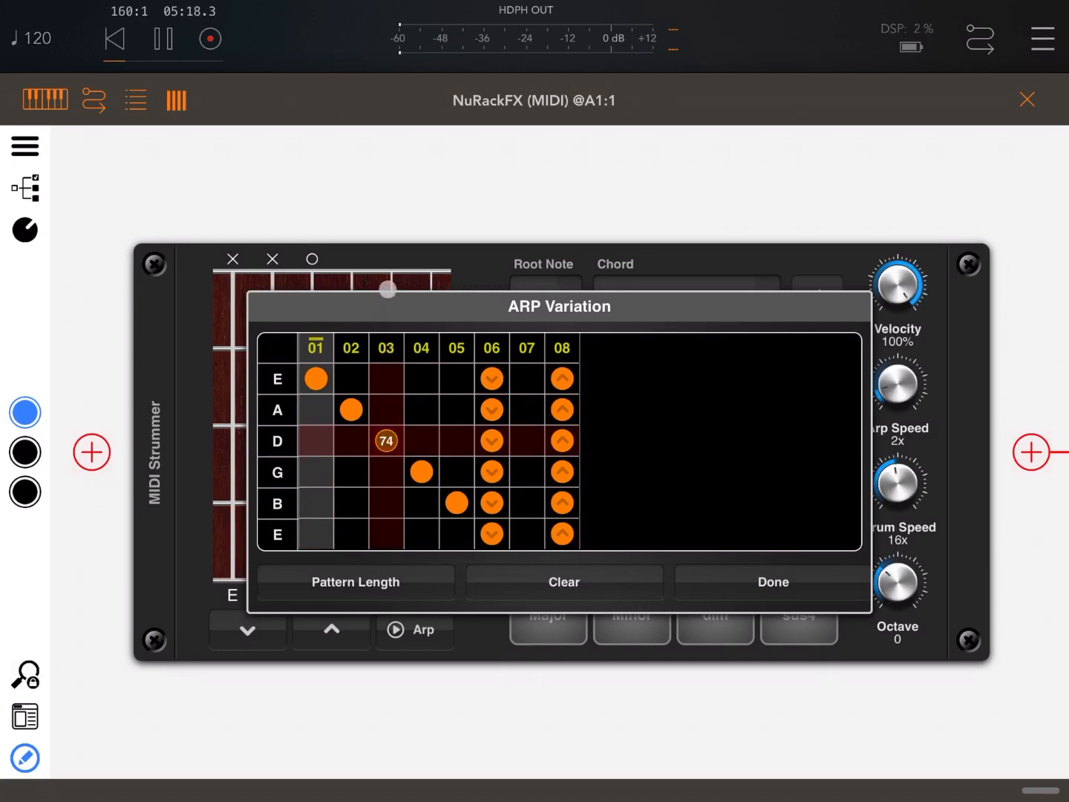
Step: Raise the velocity of the step 3 D-string note and switch to C Major
left_click(387, 440)
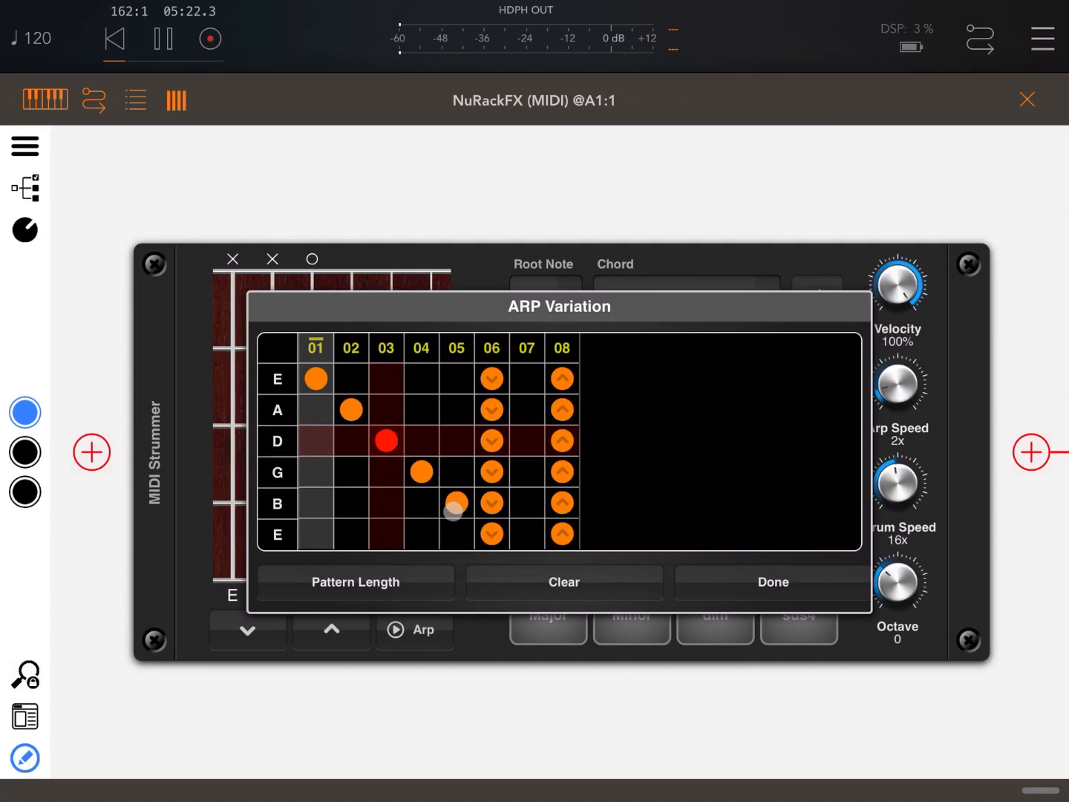
left_click(772, 582)
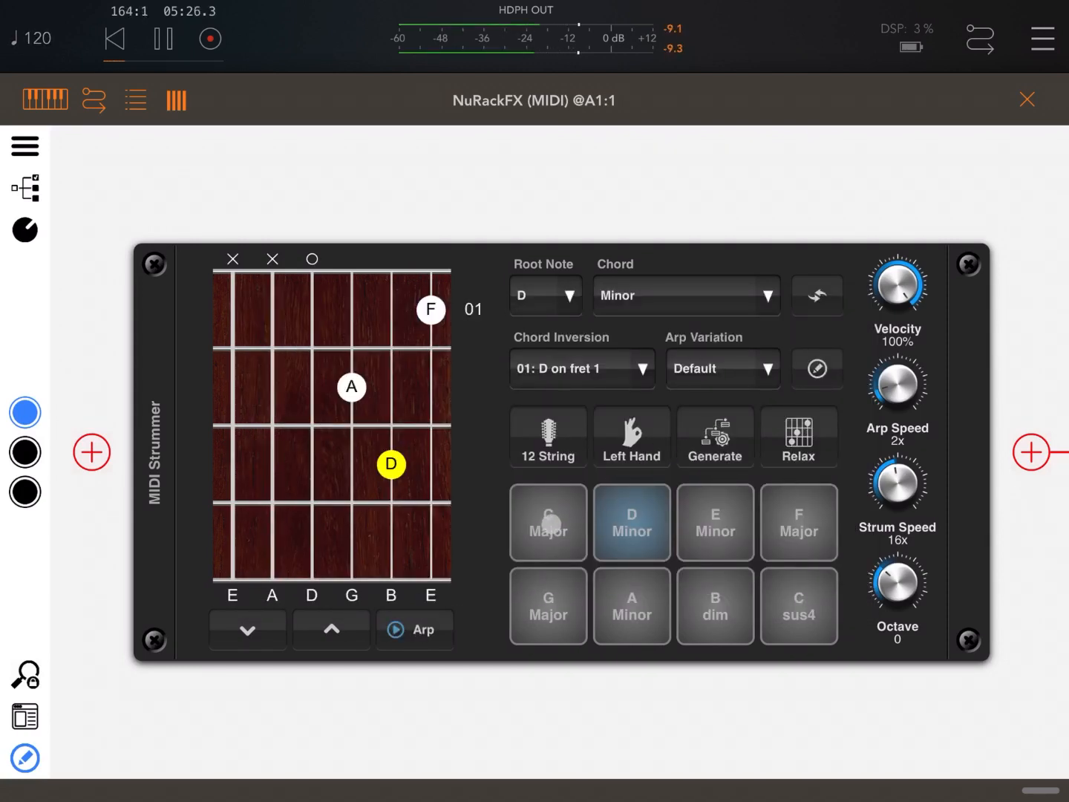
left_click(817, 368)
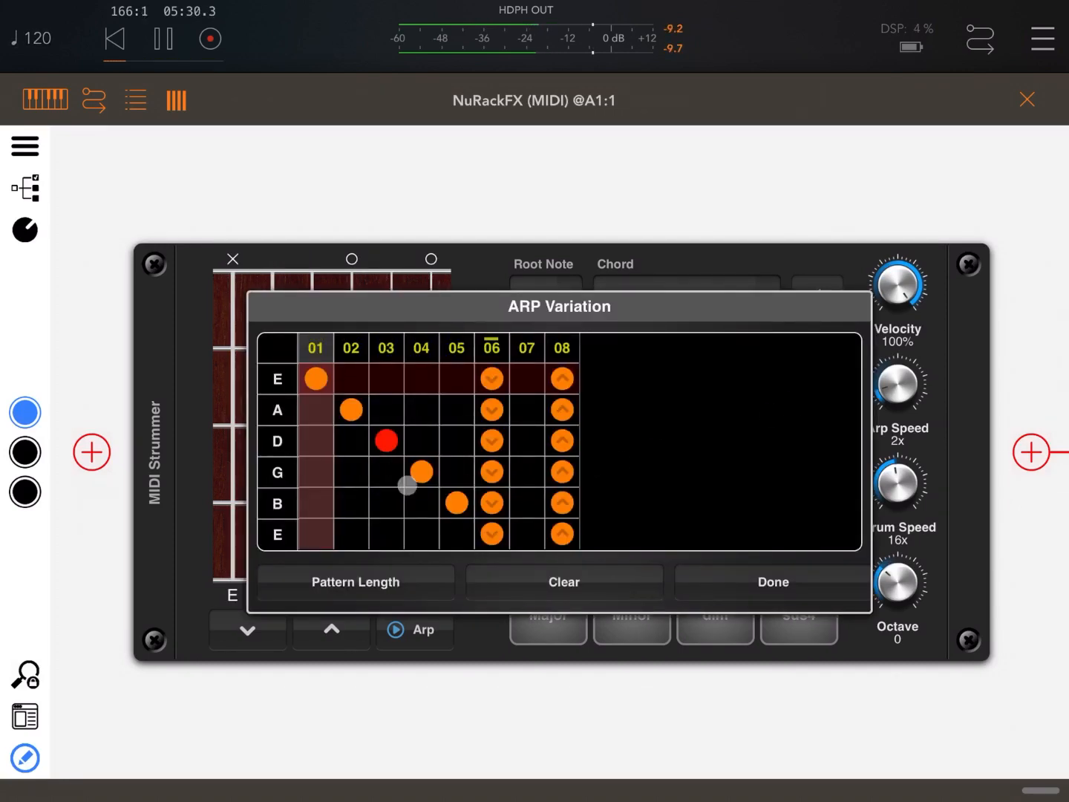
Step: Toggle a step 6 cell in the editor and close it with playback running
left_click(492, 502)
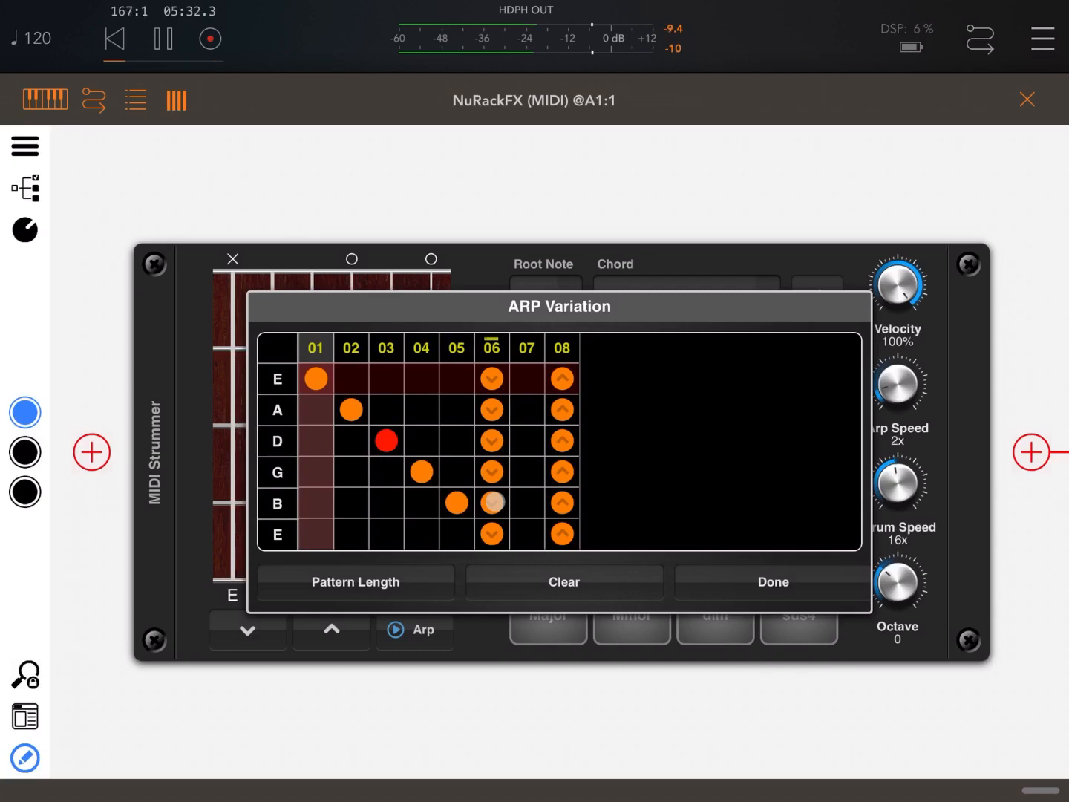
left_click(490, 502)
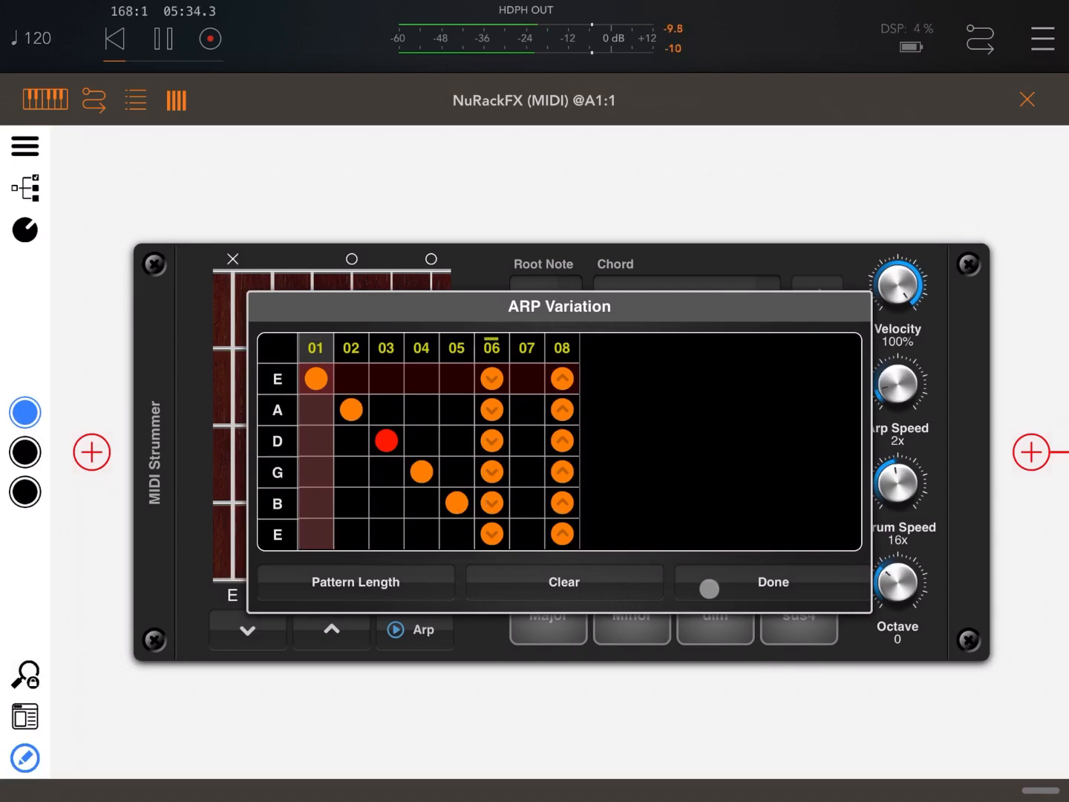
left_click(773, 583)
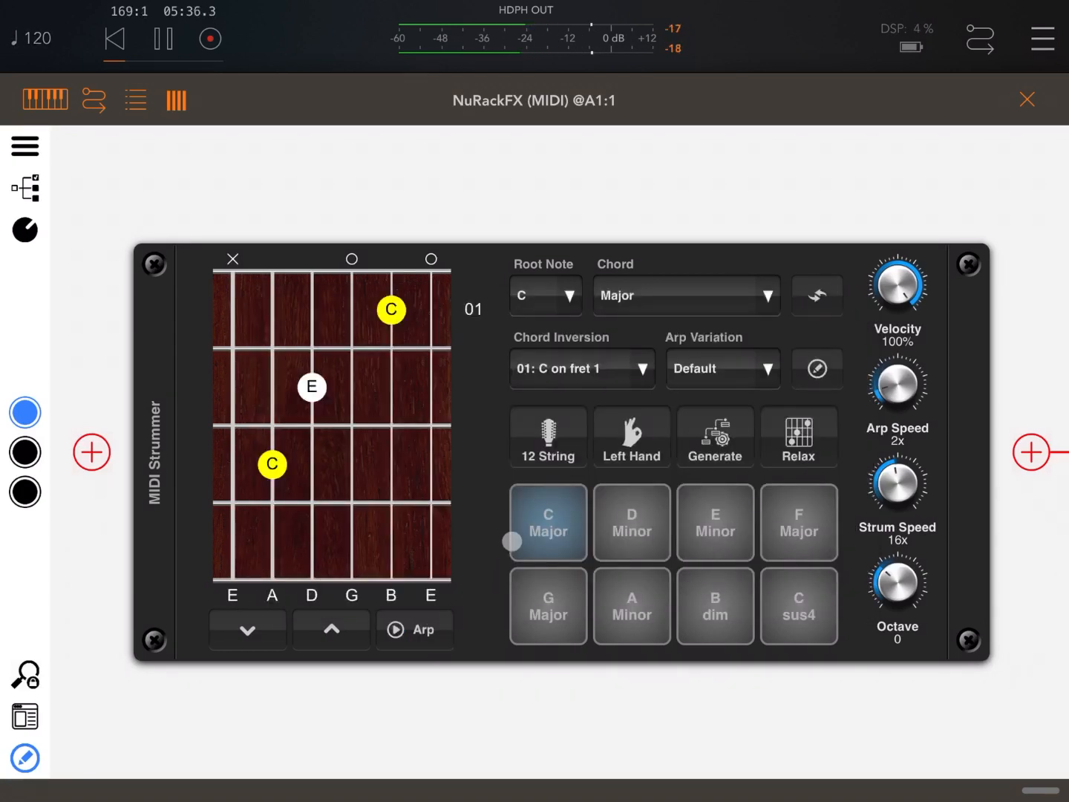